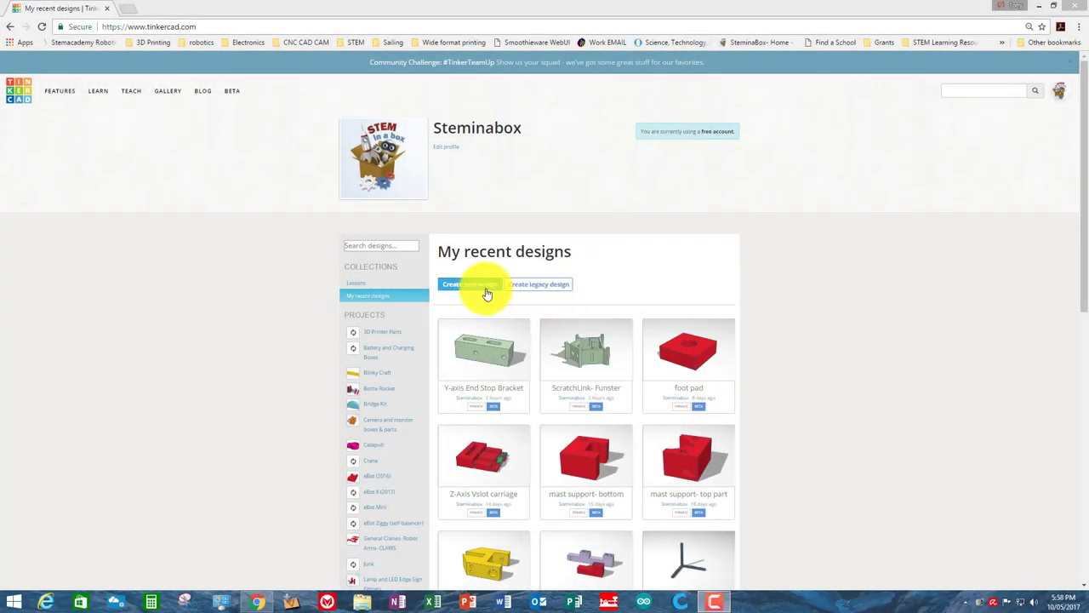
- Start a new blank 3D design from the dashboard
{"action": "left_click", "coordinate": [468, 282]}
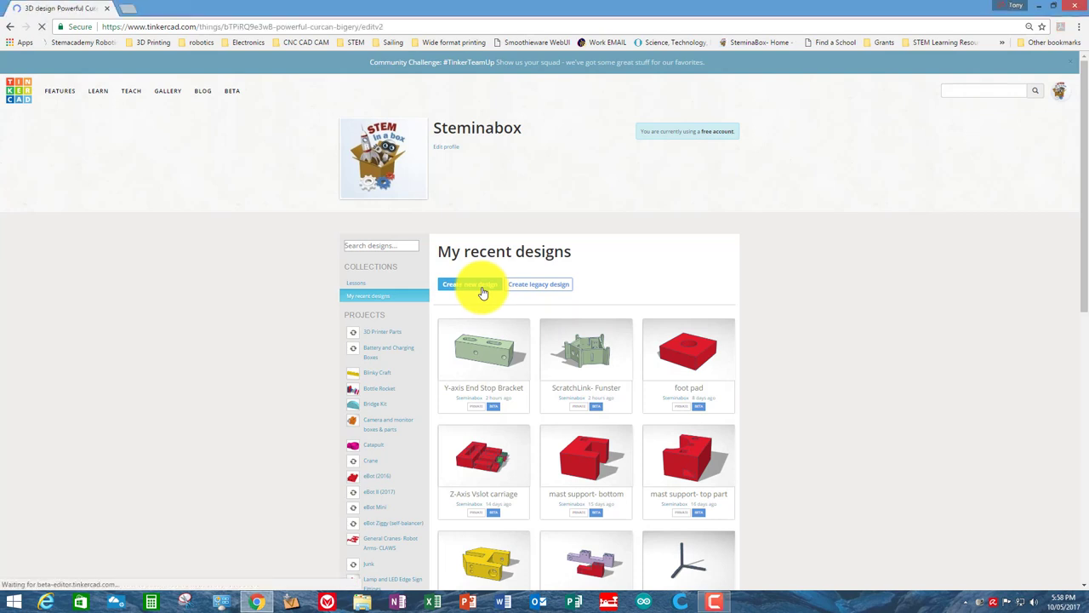
{"action": "left_click", "coordinate": [469, 282]}
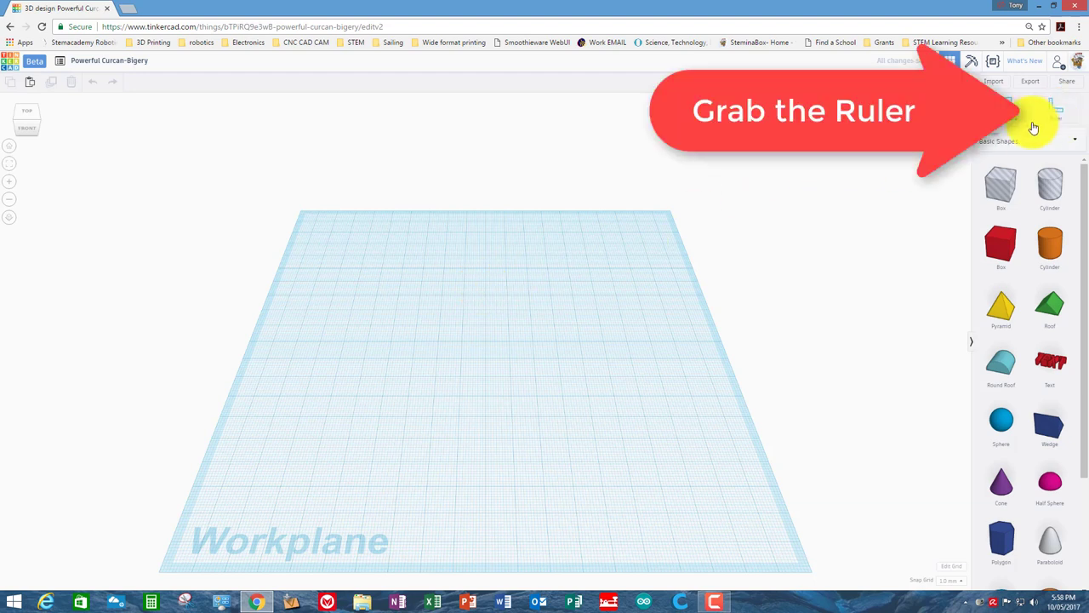
- Place the ruler at the workplane corner and size a flat red box to 70 × 40 mm
{"action": "left_click", "coordinate": [1055, 106]}
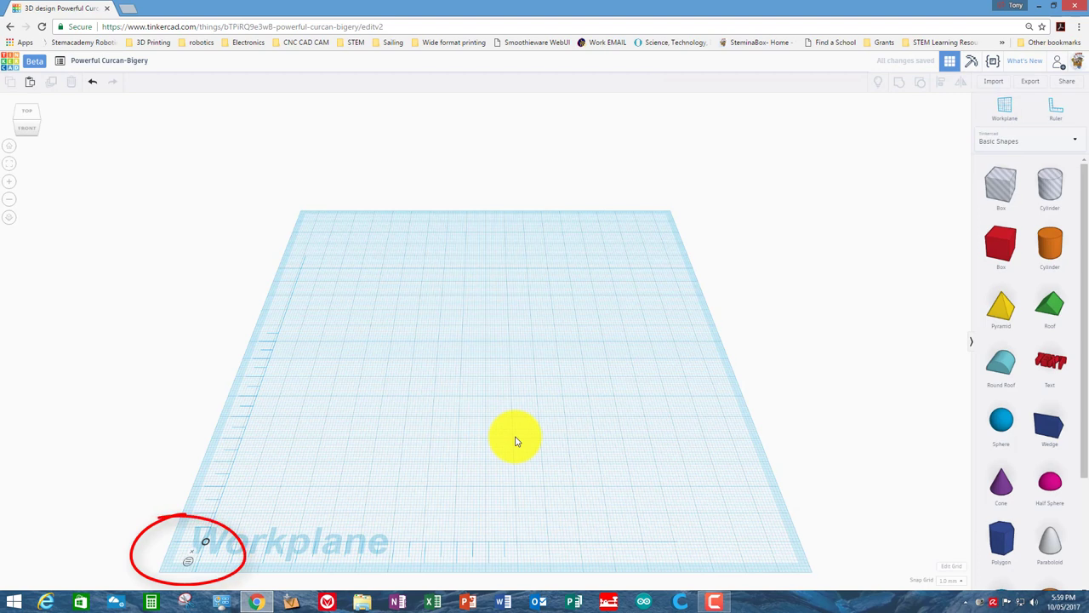
{"action": "left_click_drag", "start_coordinate": [514, 441], "coordinate": [502, 429]}
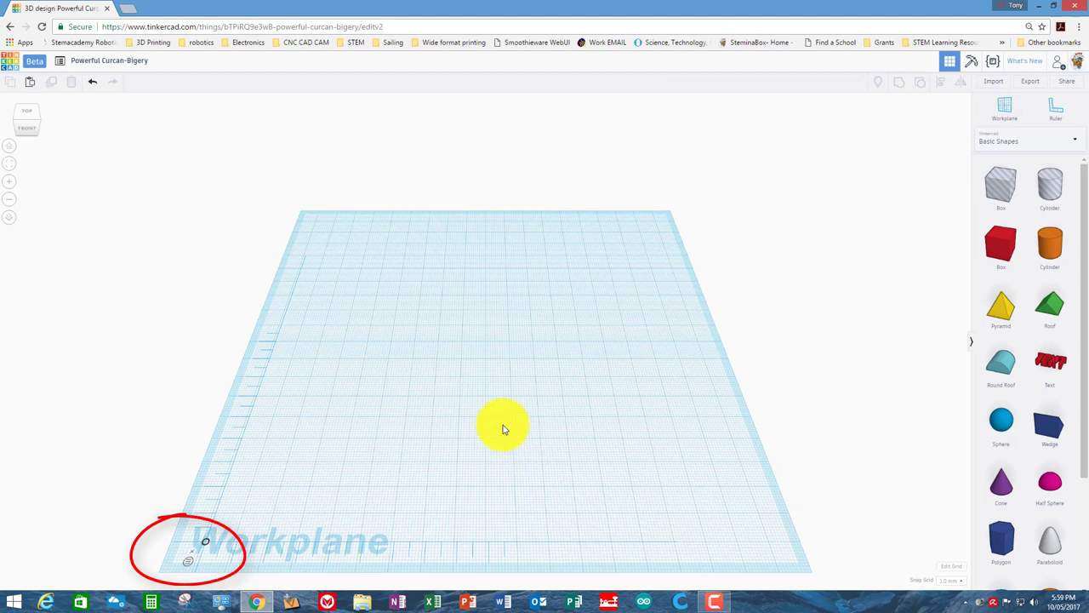
{"action": "left_click", "coordinate": [1001, 245]}
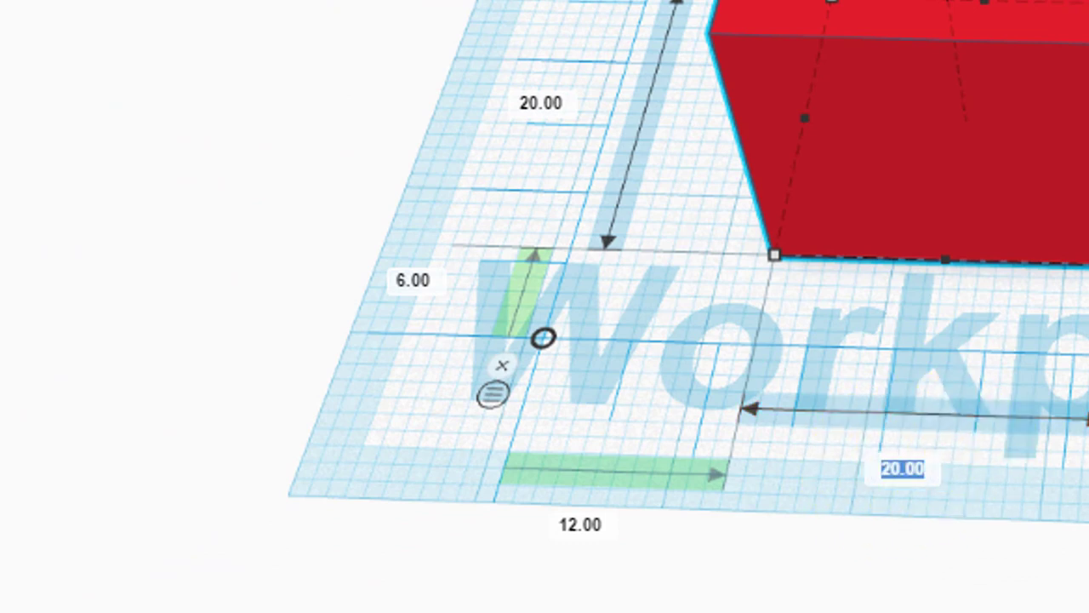
{"action": "type", "text": "70"}
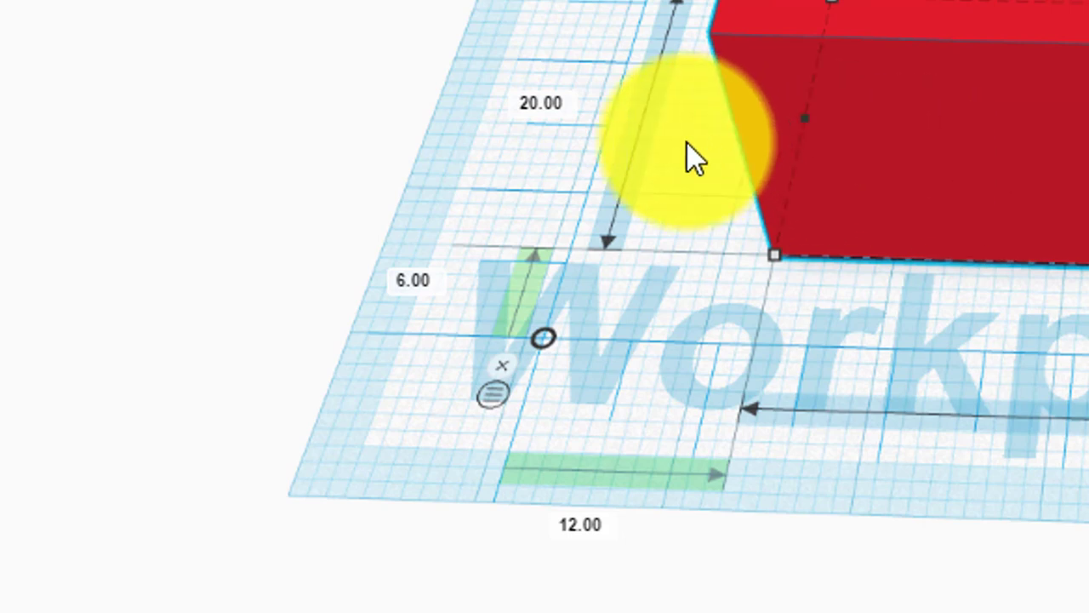
{"action": "left_click", "coordinate": [541, 102]}
{"action": "type", "text": "40"}
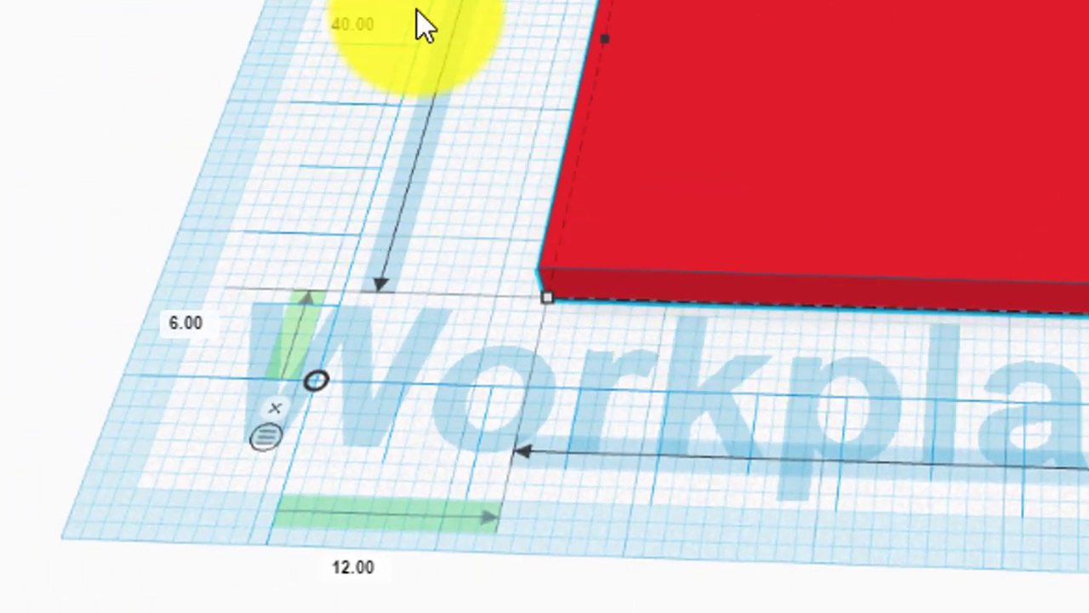
{"action": "mouse_move", "coordinate": [425, 26]}
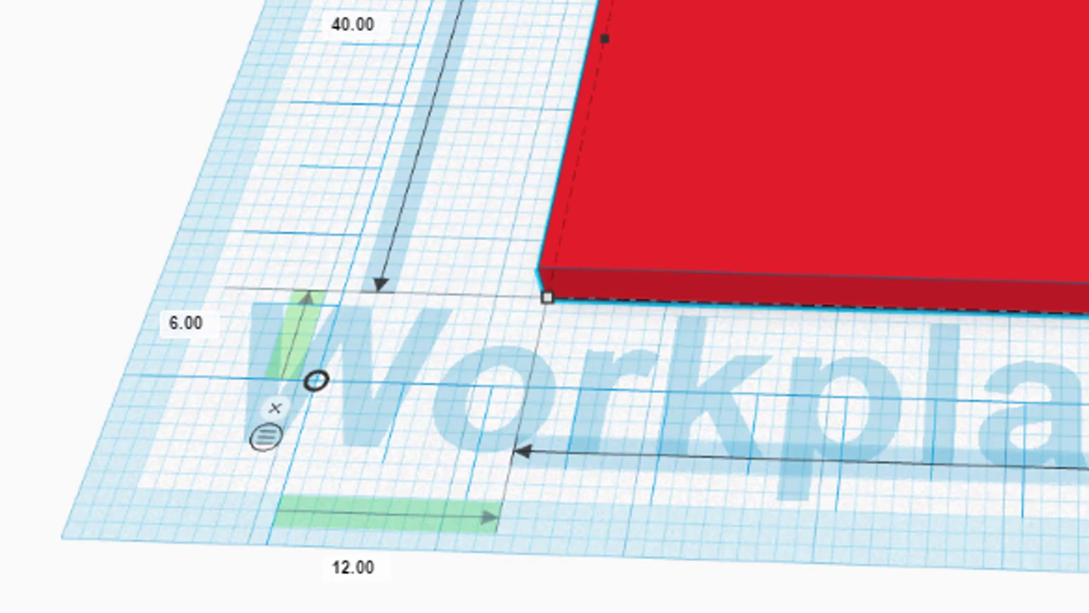
{"action": "left_click", "coordinate": [352, 569]}
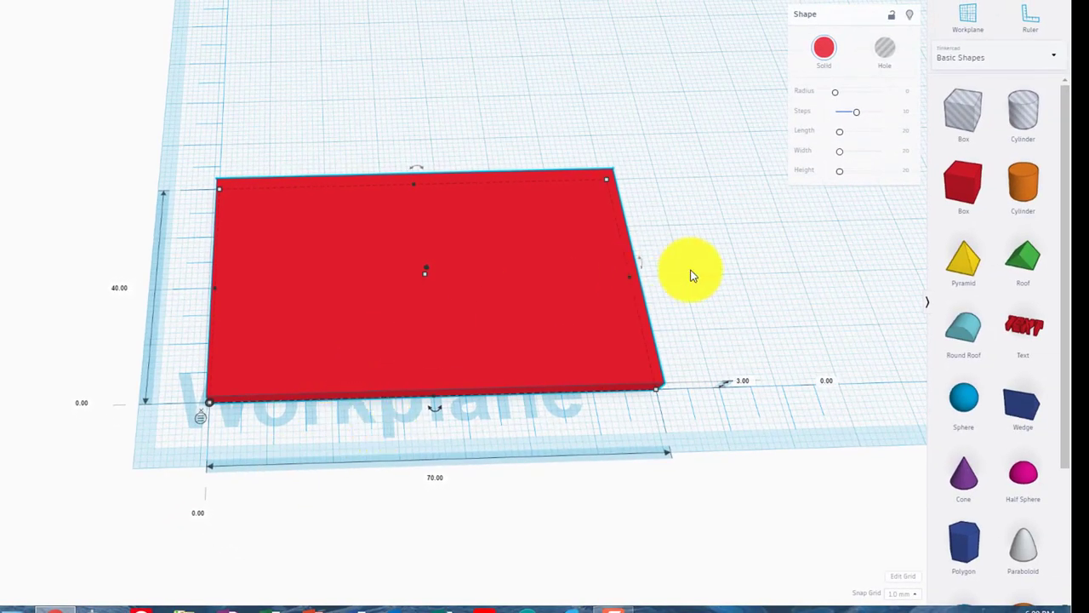
{"action": "mouse_move", "coordinate": [963, 332]}
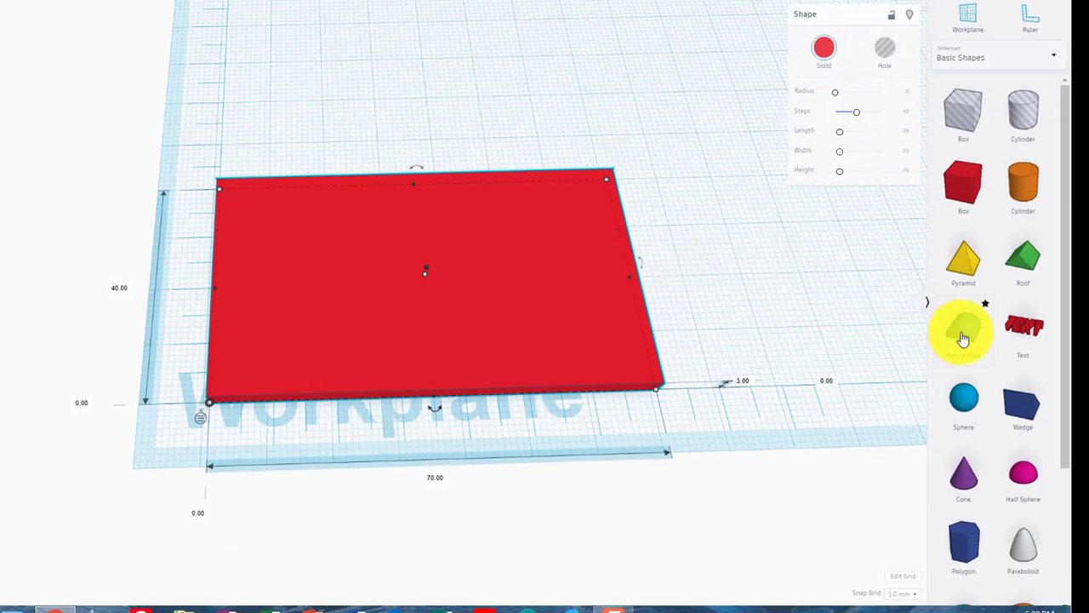
- Add a Round Roof shape and rotate it 90° onto its side
{"action": "left_click", "coordinate": [963, 330]}
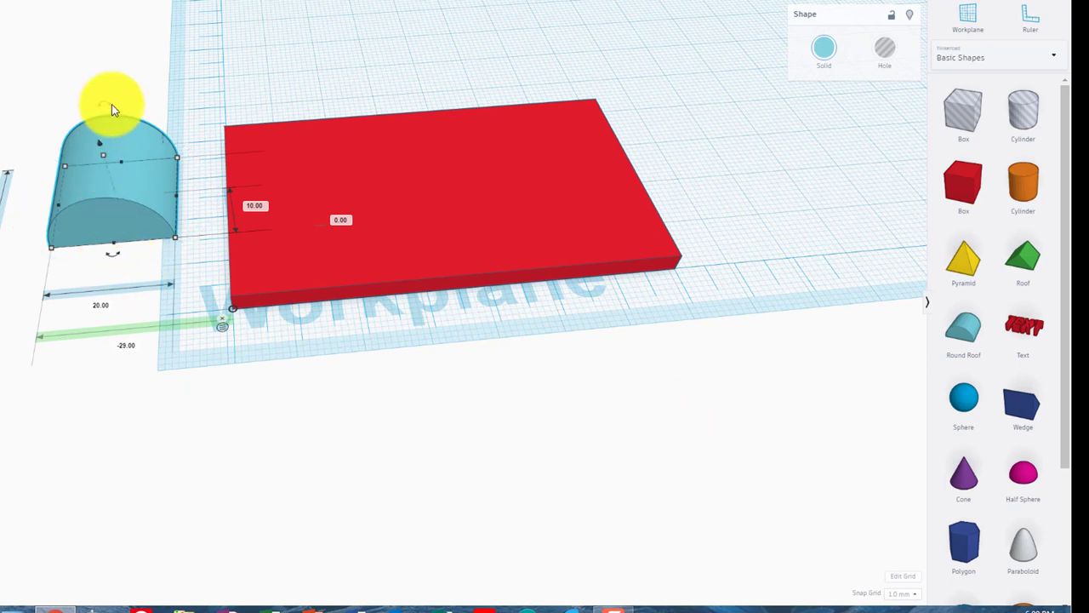
{"action": "mouse_move", "coordinate": [177, 402]}
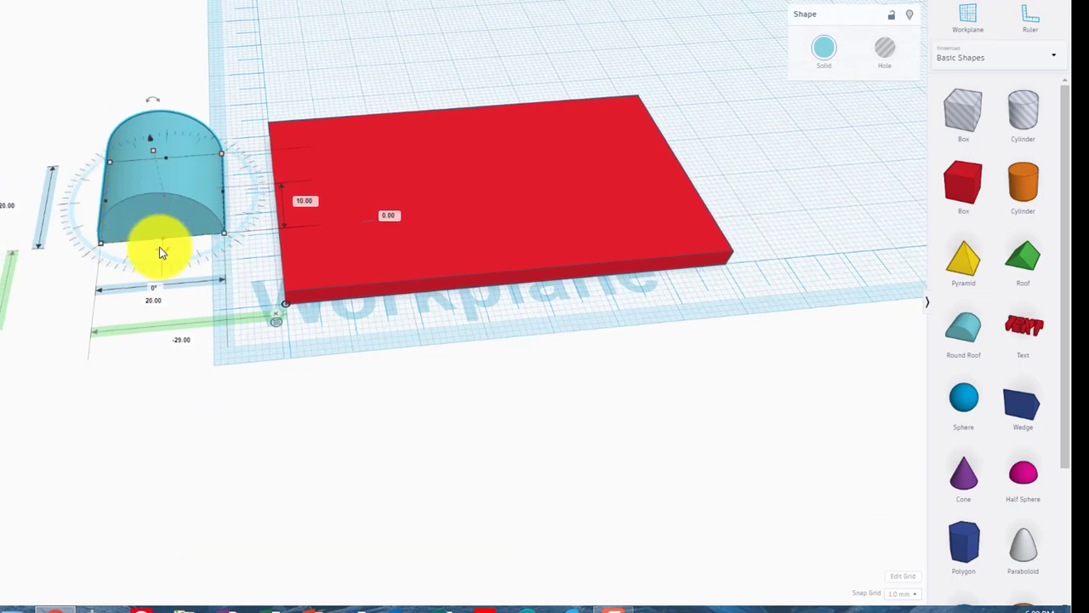
{"action": "left_click_drag", "start_coordinate": [162, 246], "coordinate": [238, 196]}
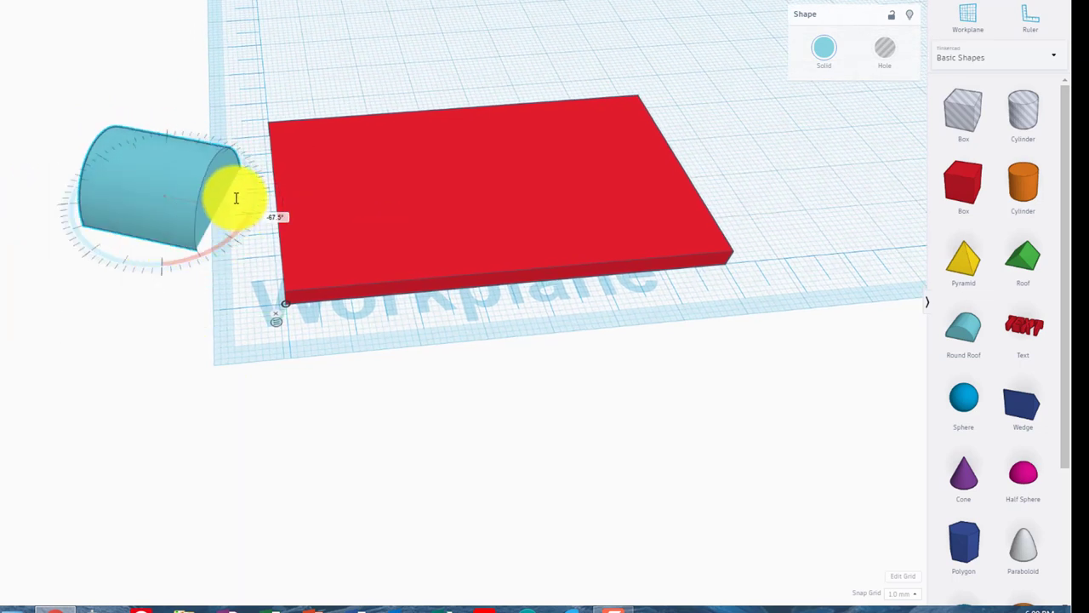
{"action": "left_click_drag", "start_coordinate": [237, 197], "coordinate": [157, 97]}
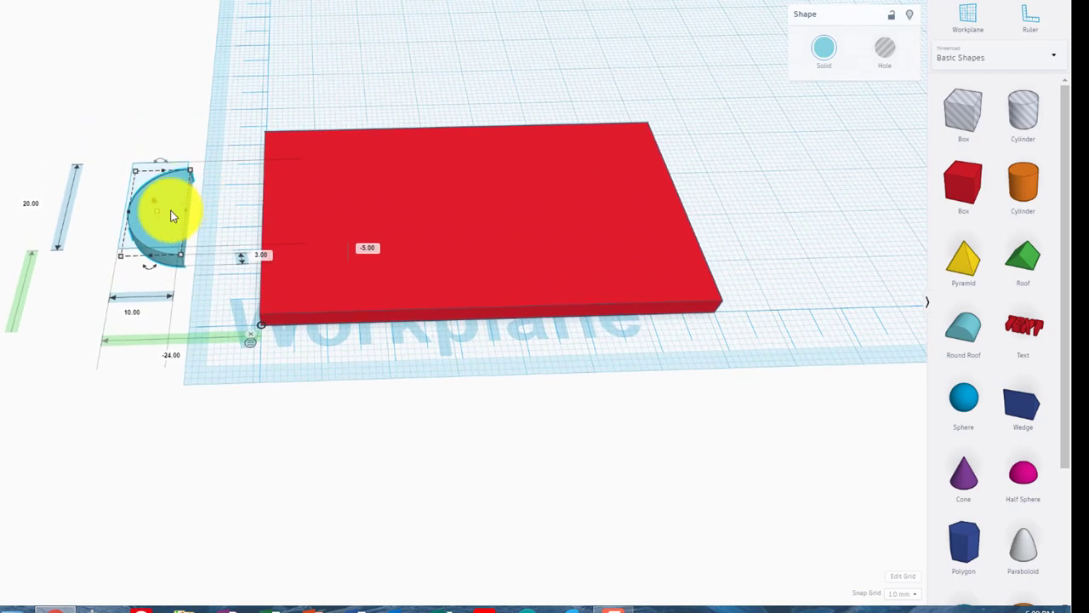
- Resize the half-round piece to about 10 × 40 mm against the plate's short edge
{"action": "left_click_drag", "start_coordinate": [157, 213], "coordinate": [366, 218]}
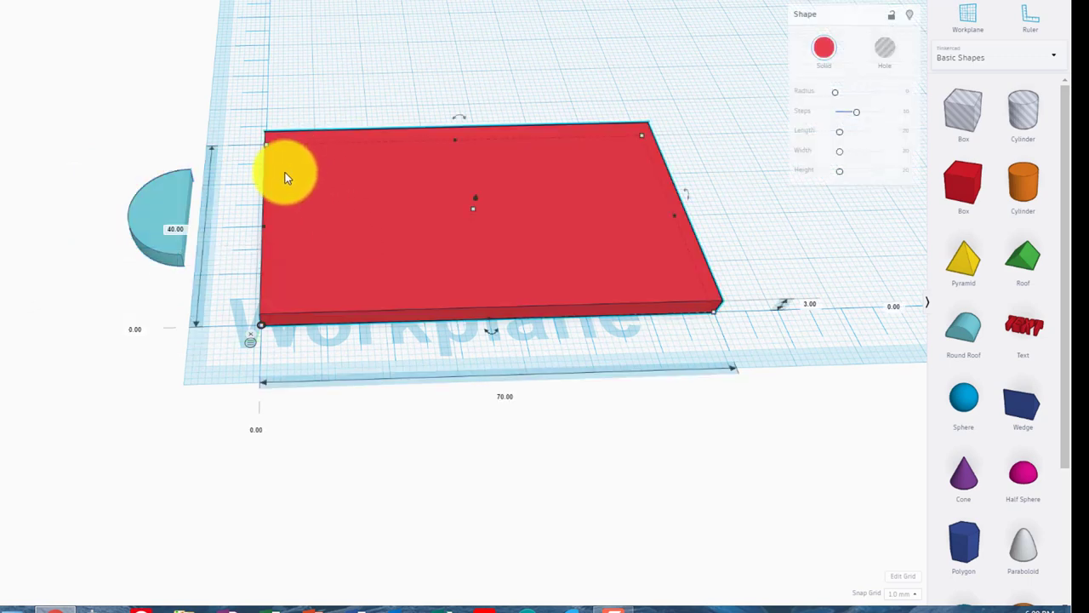
{"action": "mouse_move", "coordinate": [269, 289]}
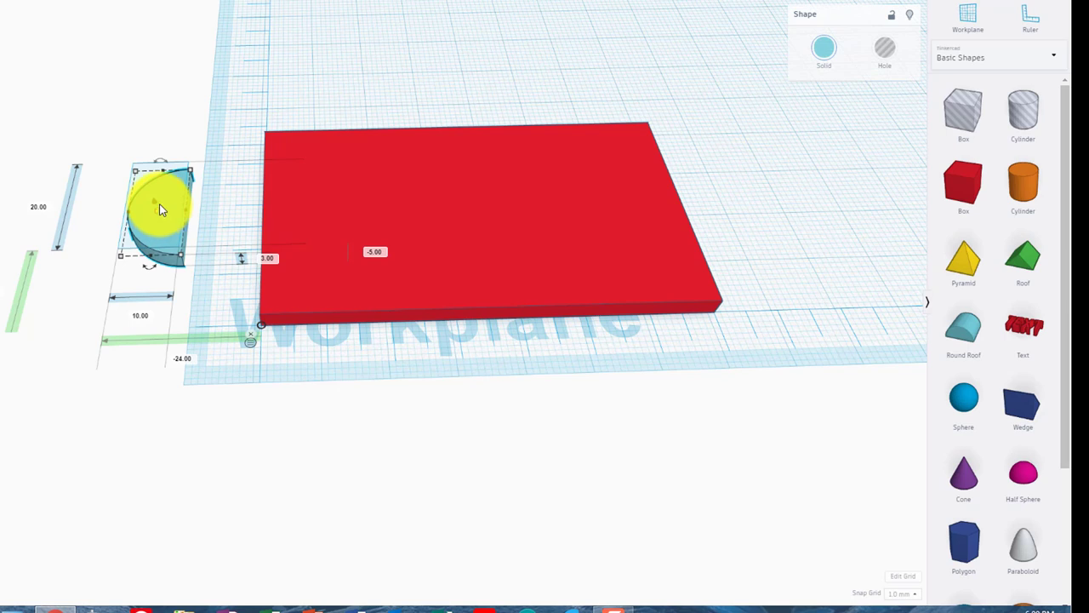
{"action": "left_click_drag", "start_coordinate": [162, 211], "coordinate": [187, 231]}
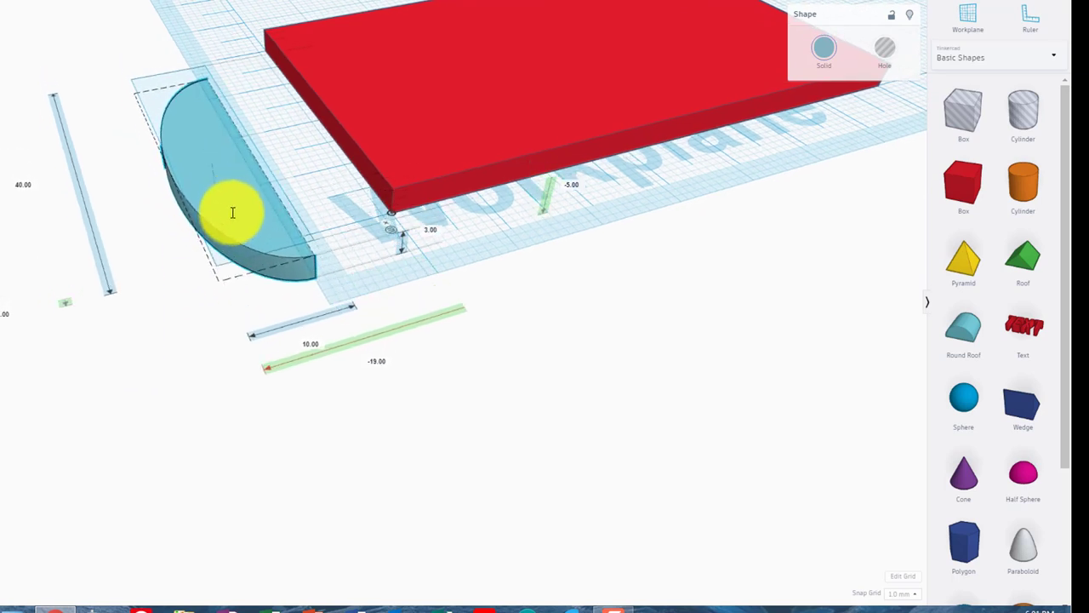
{"action": "left_click_drag", "start_coordinate": [231, 211], "coordinate": [417, 196]}
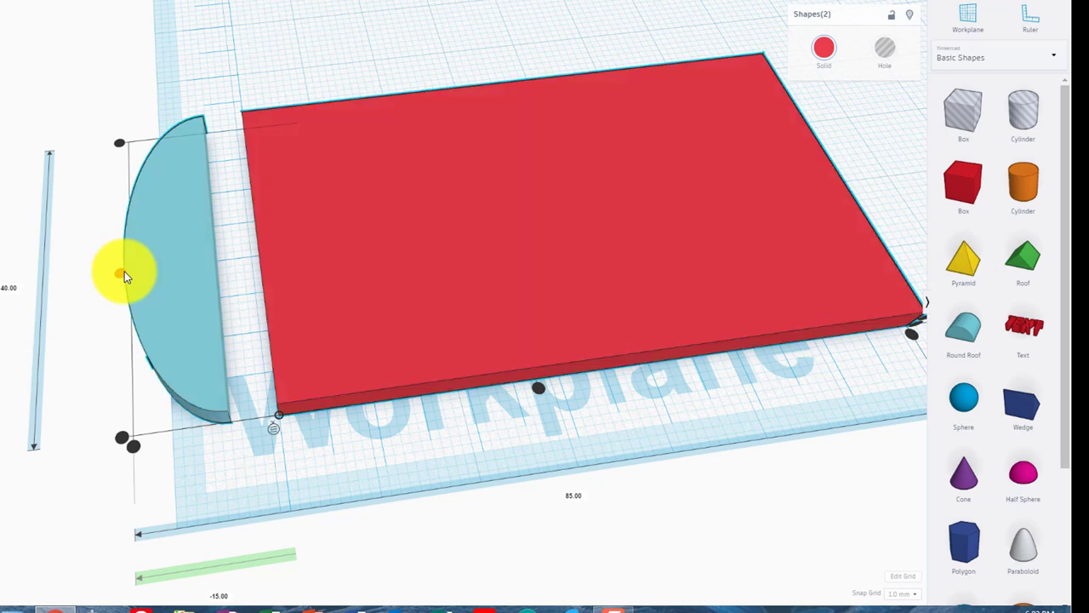
{"action": "mouse_move", "coordinate": [525, 395]}
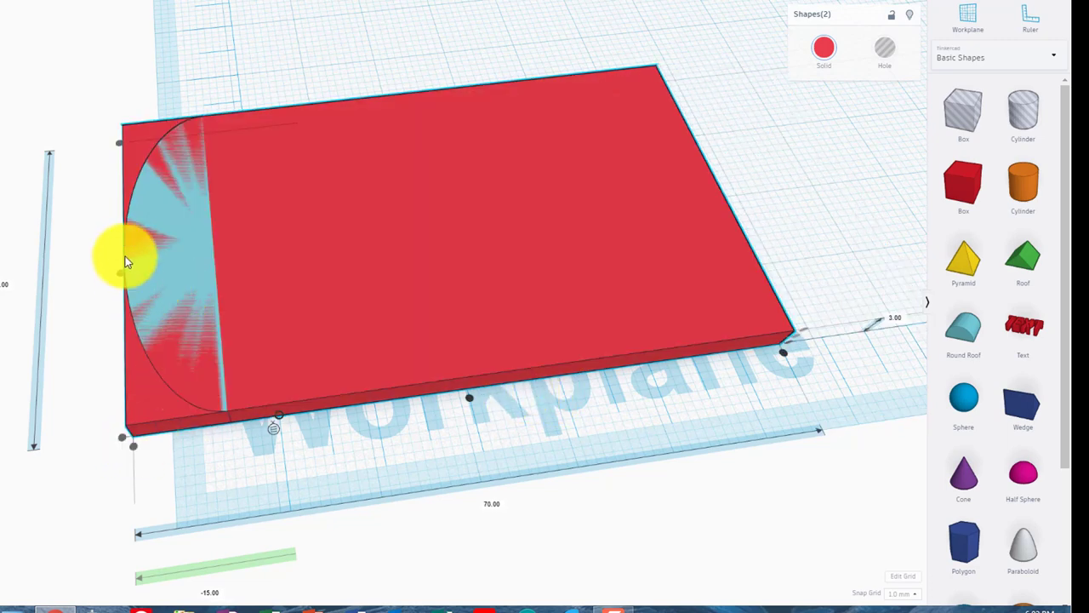
{"action": "mouse_move", "coordinate": [494, 54]}
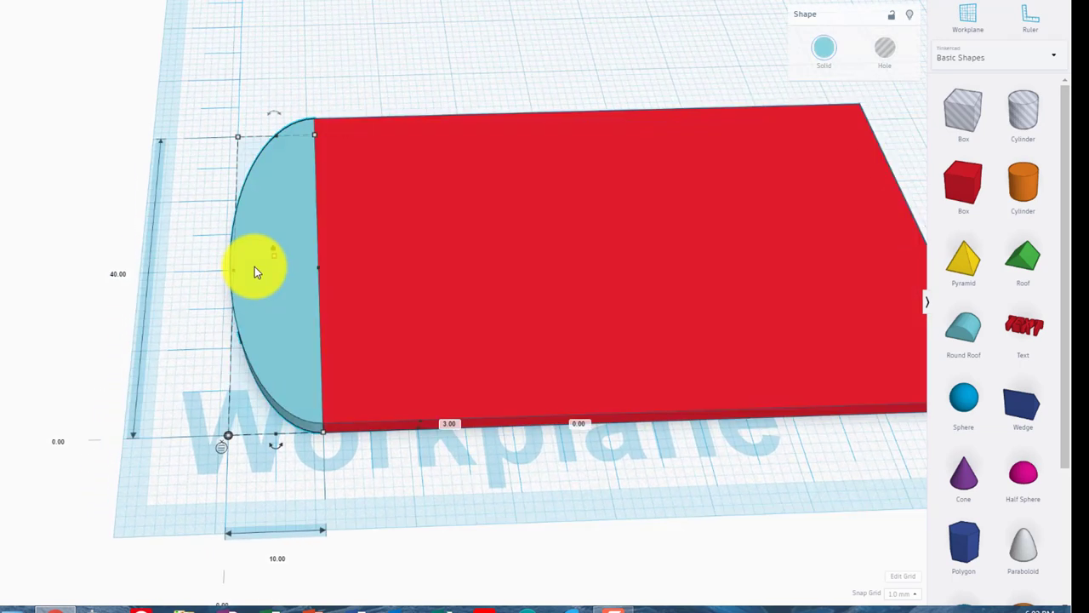
{"action": "mouse_move", "coordinate": [283, 554]}
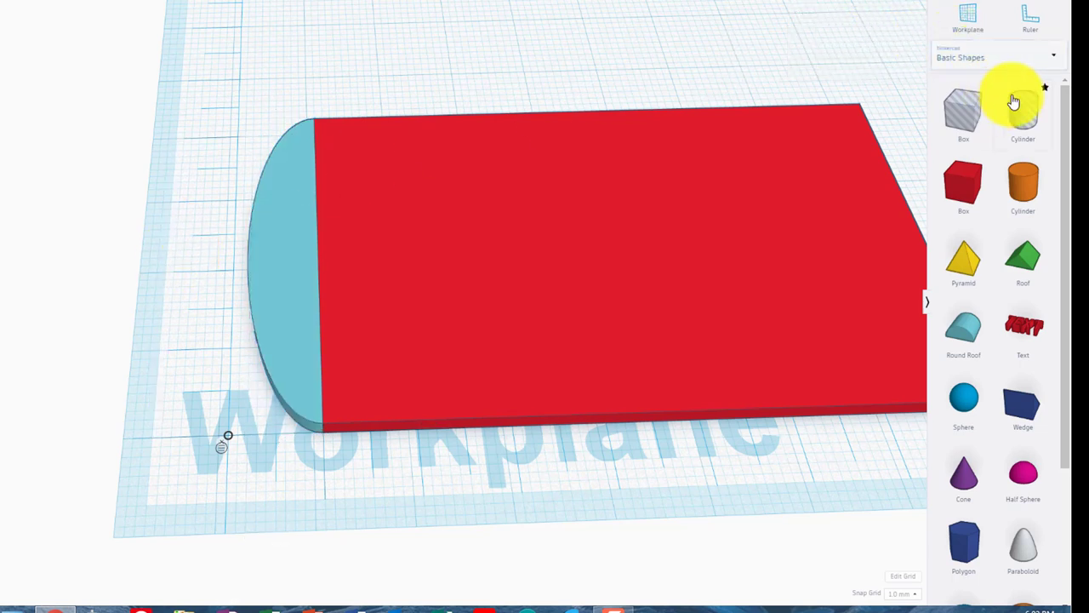
{"action": "mouse_move", "coordinate": [186, 94]}
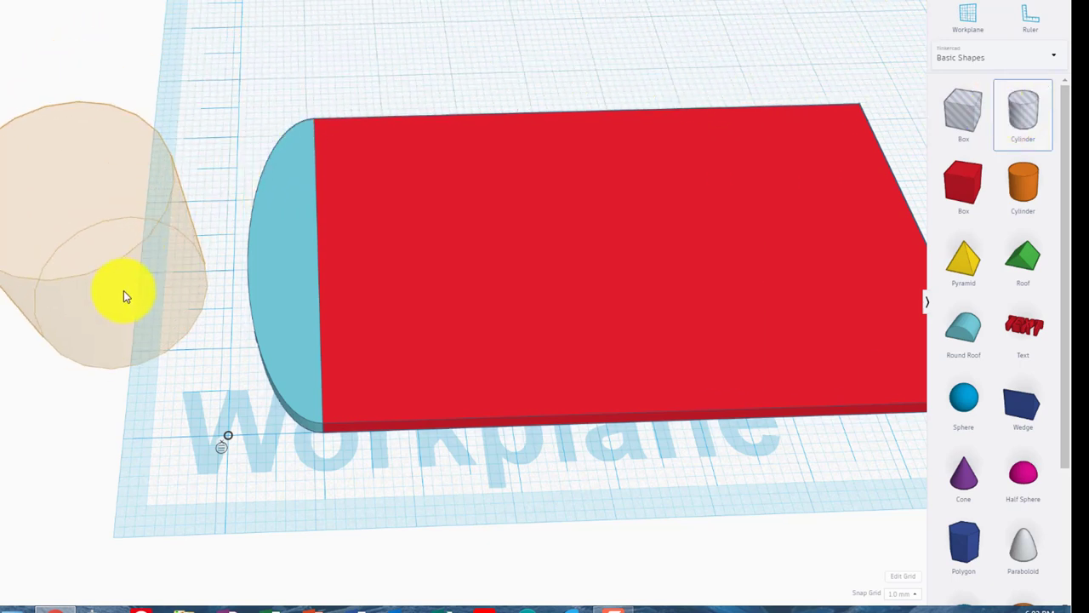
- Add a cylinder as a hole and shrink its footprint to about 4 × 4 mm
{"action": "left_click", "coordinate": [123, 293]}
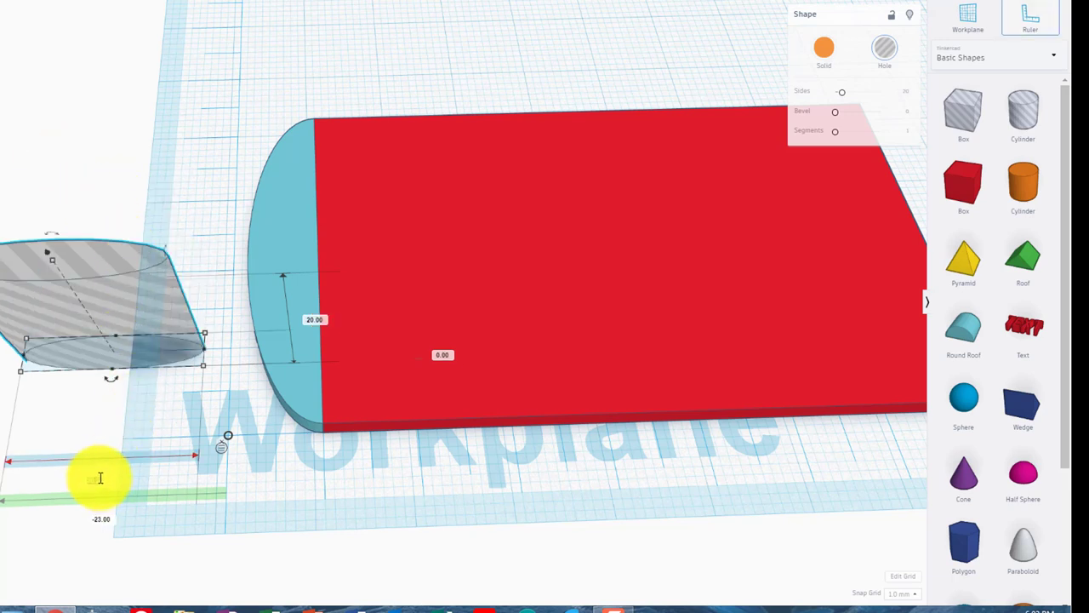
{"action": "left_click_drag", "start_coordinate": [102, 477], "coordinate": [127, 466]}
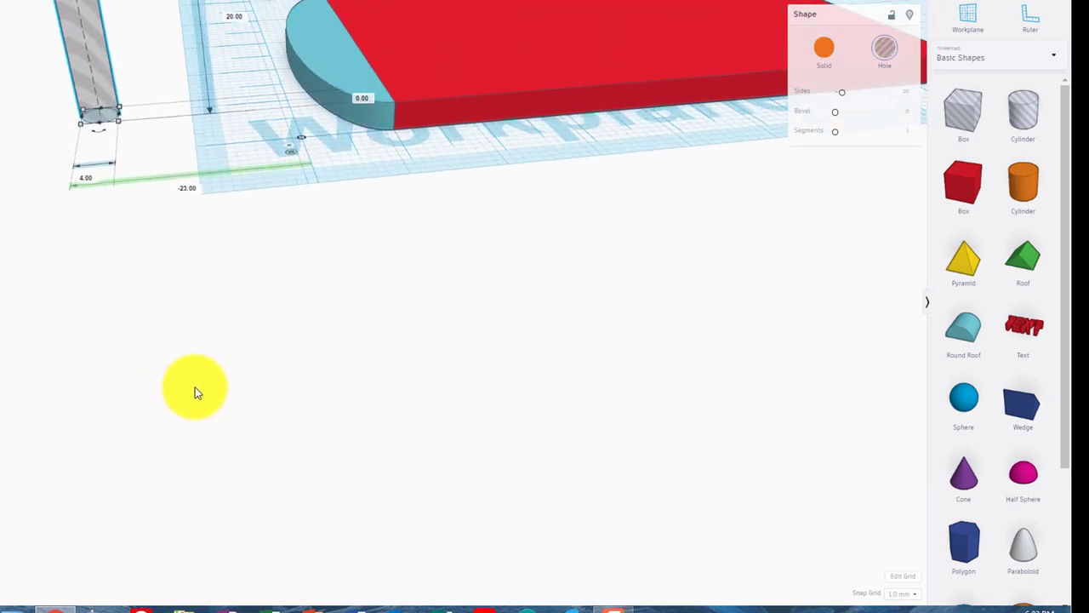
{"action": "left_click_drag", "start_coordinate": [194, 388], "coordinate": [266, 207]}
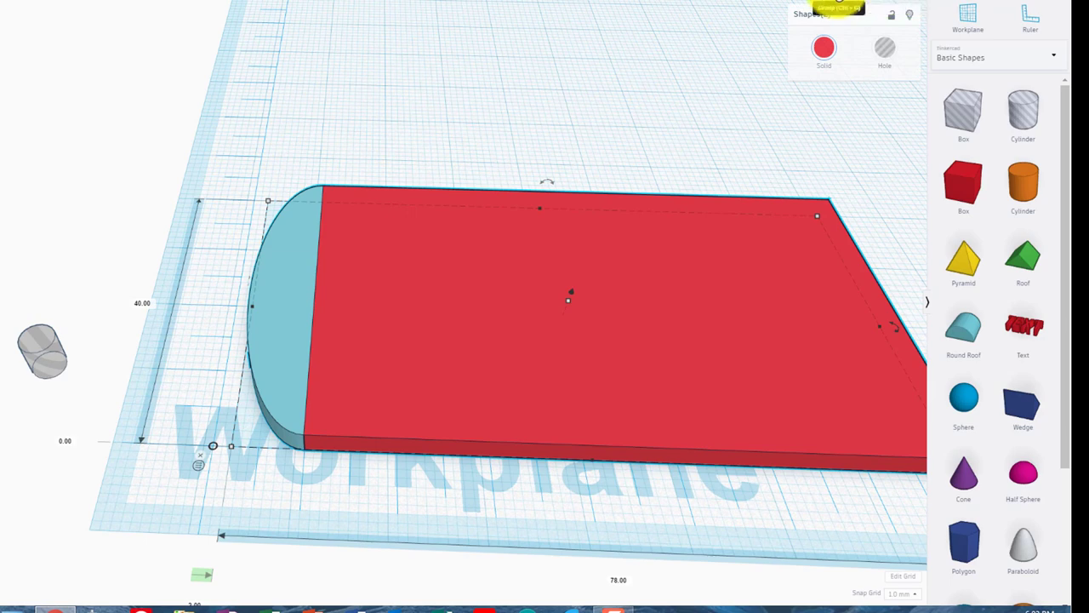
- Group the plate and half-round into one badge and move the hole cylinder beside the rounded end
{"action": "left_click", "coordinate": [839, 7]}
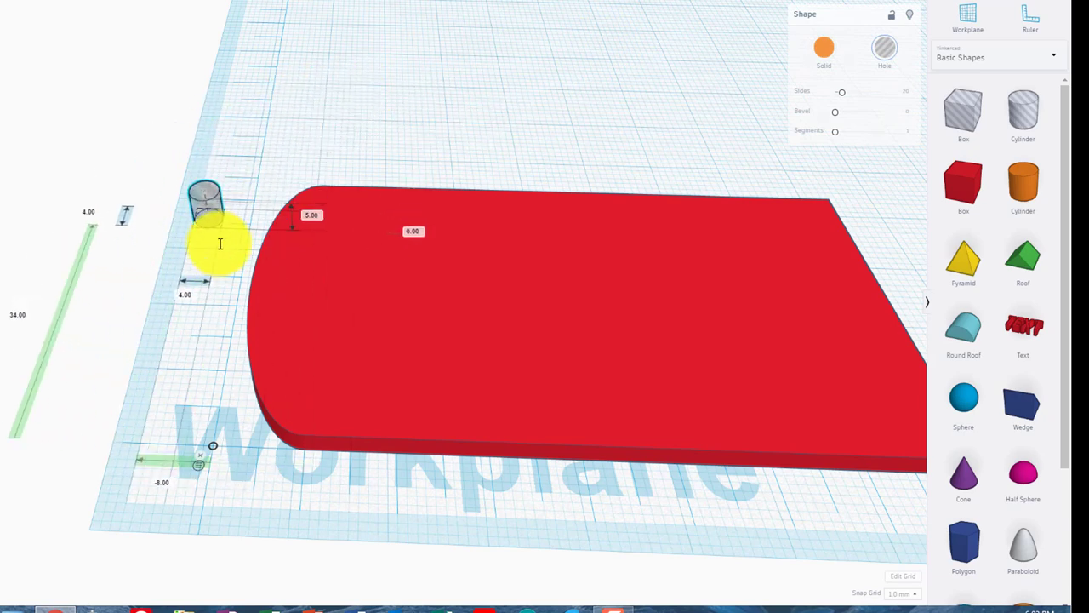
{"action": "left_click_drag", "start_coordinate": [208, 212], "coordinate": [204, 292]}
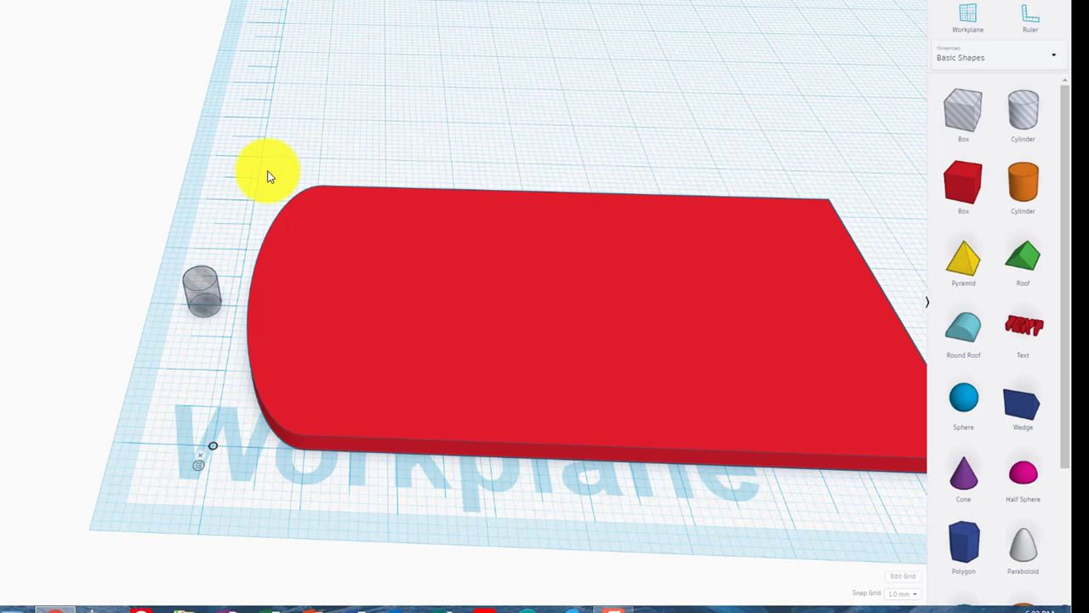
{"action": "mouse_move", "coordinate": [198, 186]}
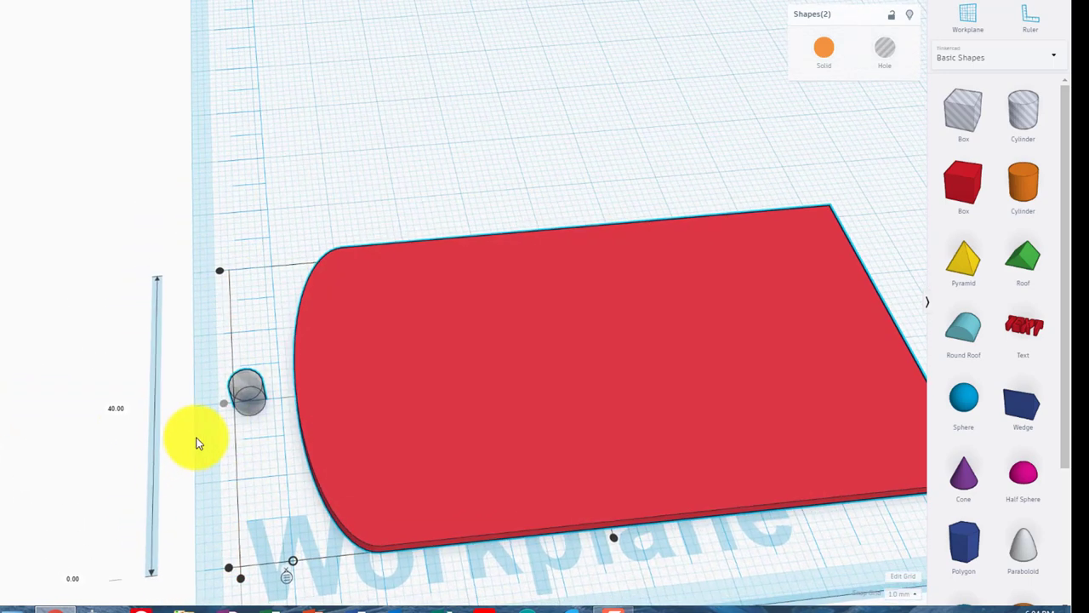
- Move the small hole cylinder into the badge's rounded left end as the key-ring opening
{"action": "left_click_drag", "start_coordinate": [196, 442], "coordinate": [269, 310]}
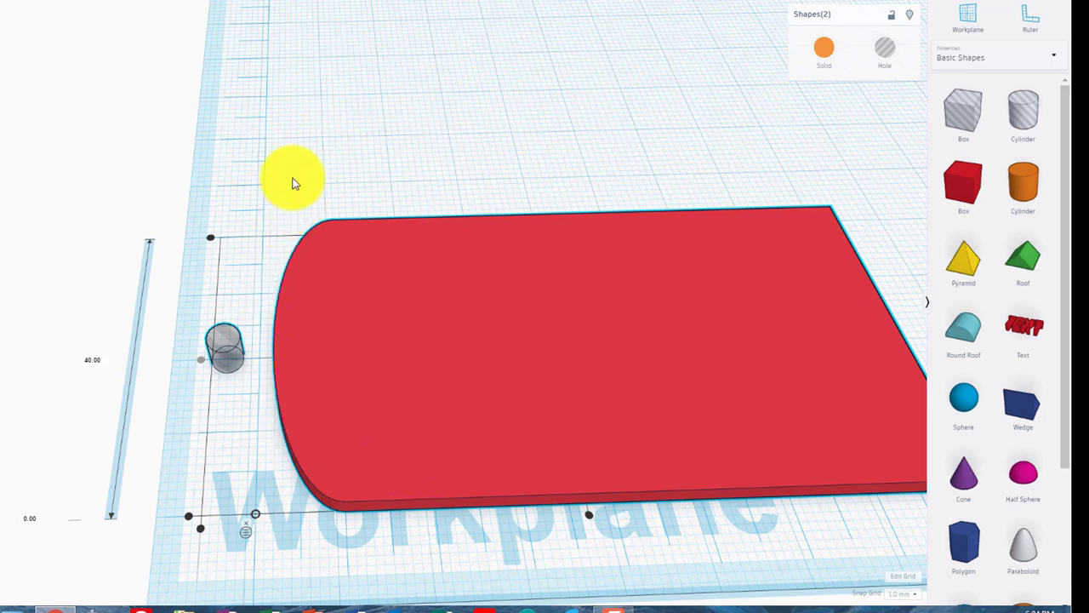
{"action": "left_click", "coordinate": [225, 349]}
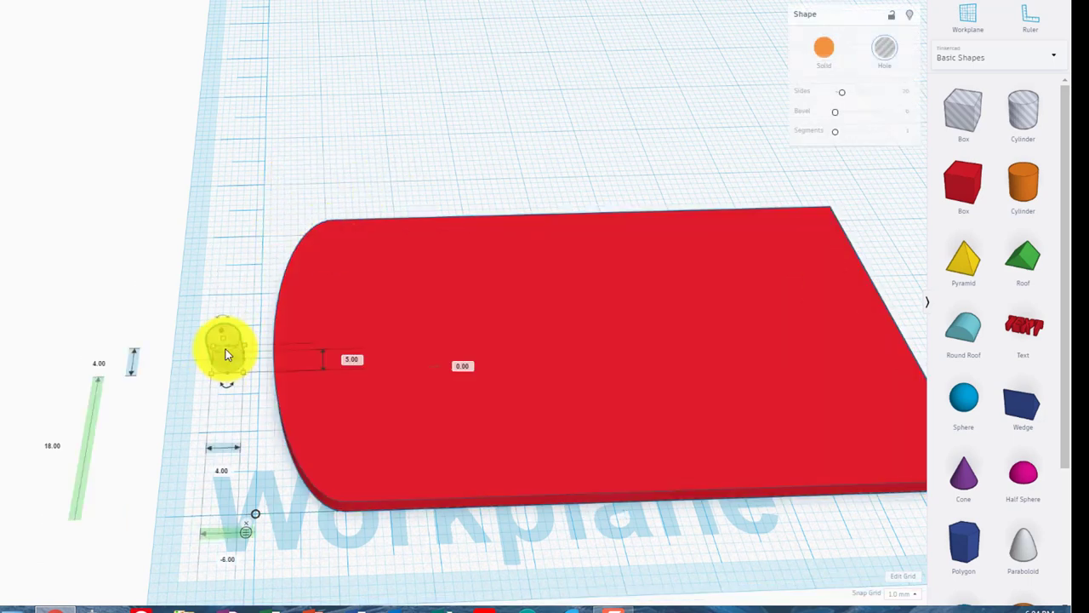
{"action": "left_click_drag", "start_coordinate": [225, 348], "coordinate": [255, 352]}
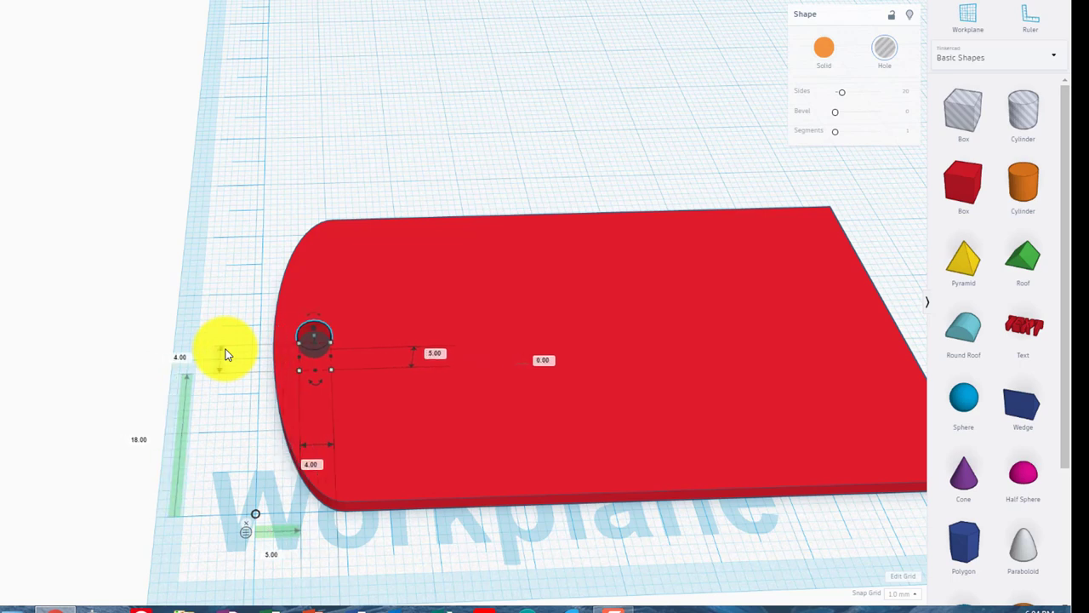
{"action": "mouse_move", "coordinate": [183, 366]}
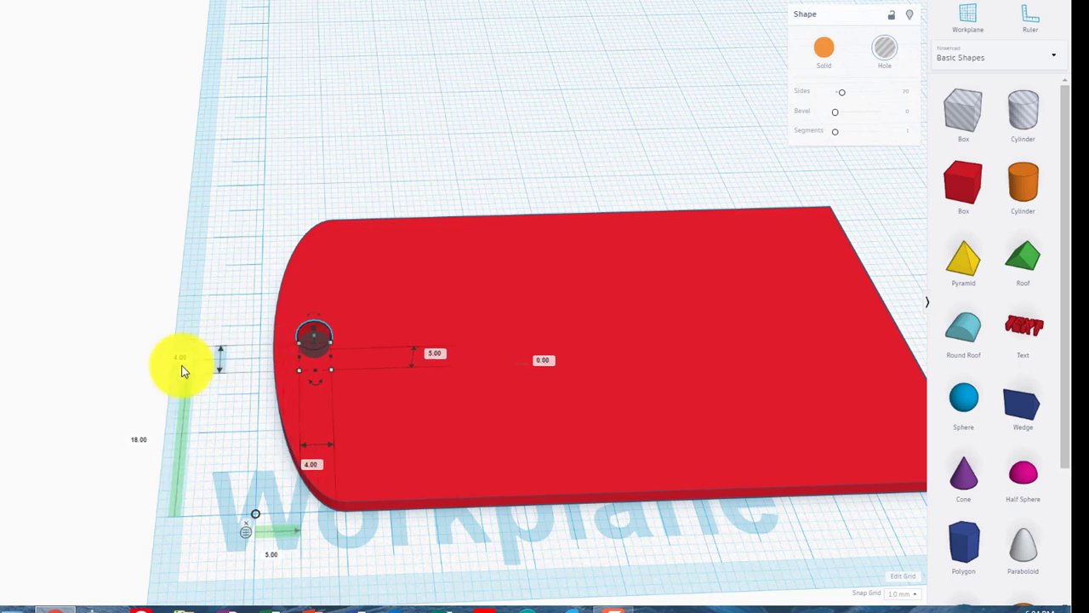
{"action": "left_click", "coordinate": [411, 442]}
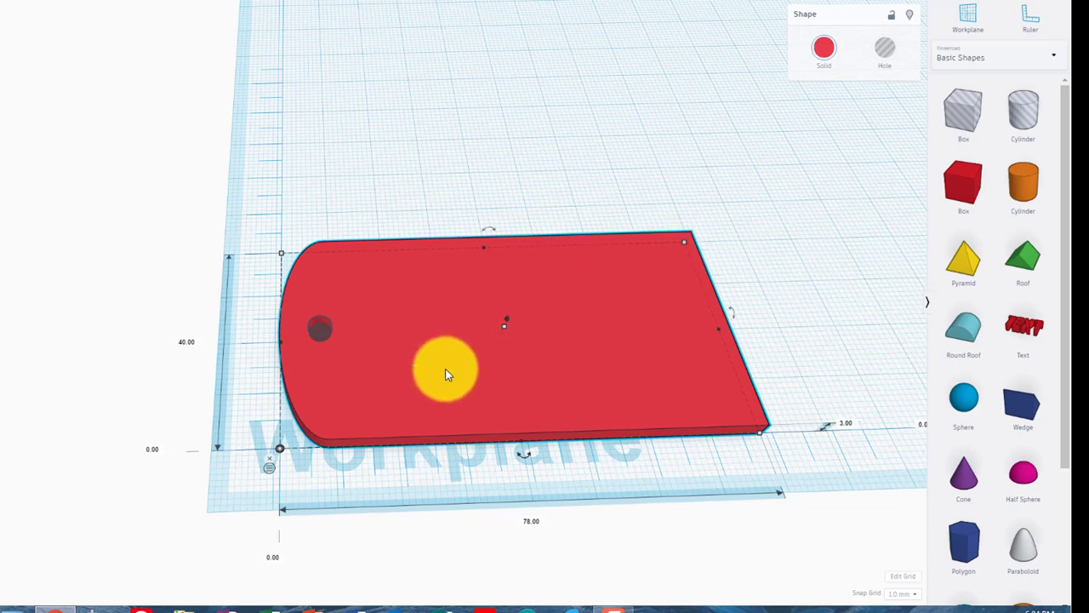
{"action": "left_click_drag", "start_coordinate": [446, 371], "coordinate": [275, 502]}
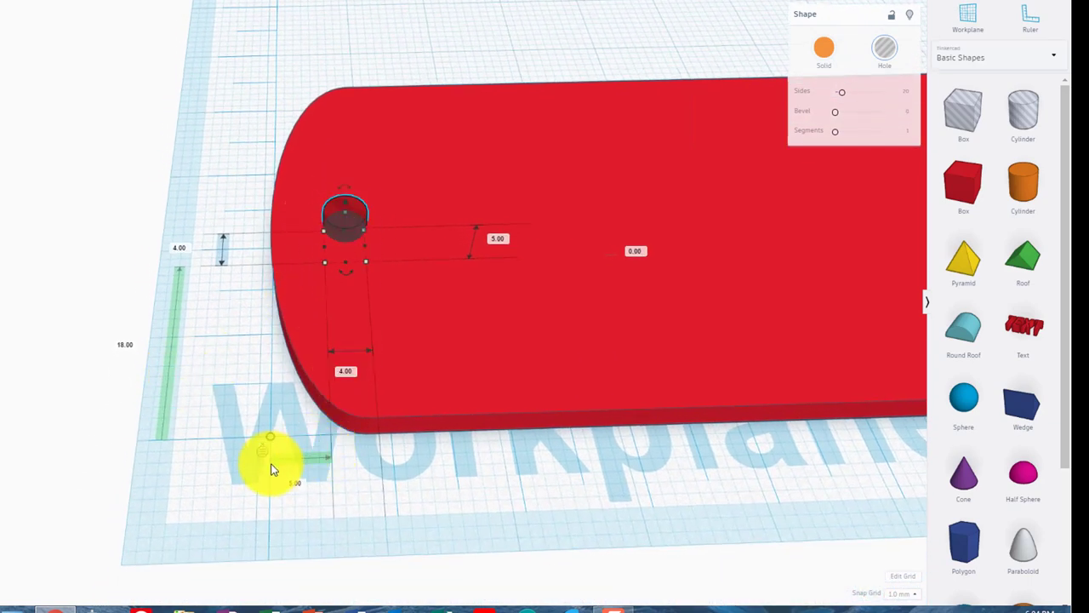
{"action": "left_click_drag", "start_coordinate": [271, 461], "coordinate": [289, 236]}
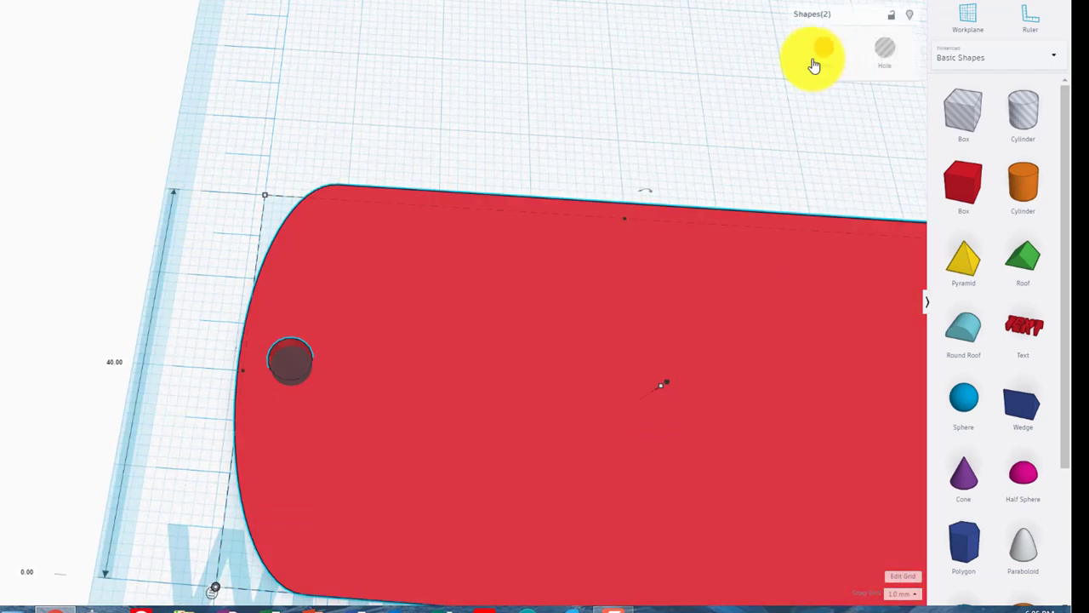
- Group the hole with the plate to cut it through and colour the badge yellow
{"action": "left_click", "coordinate": [824, 47]}
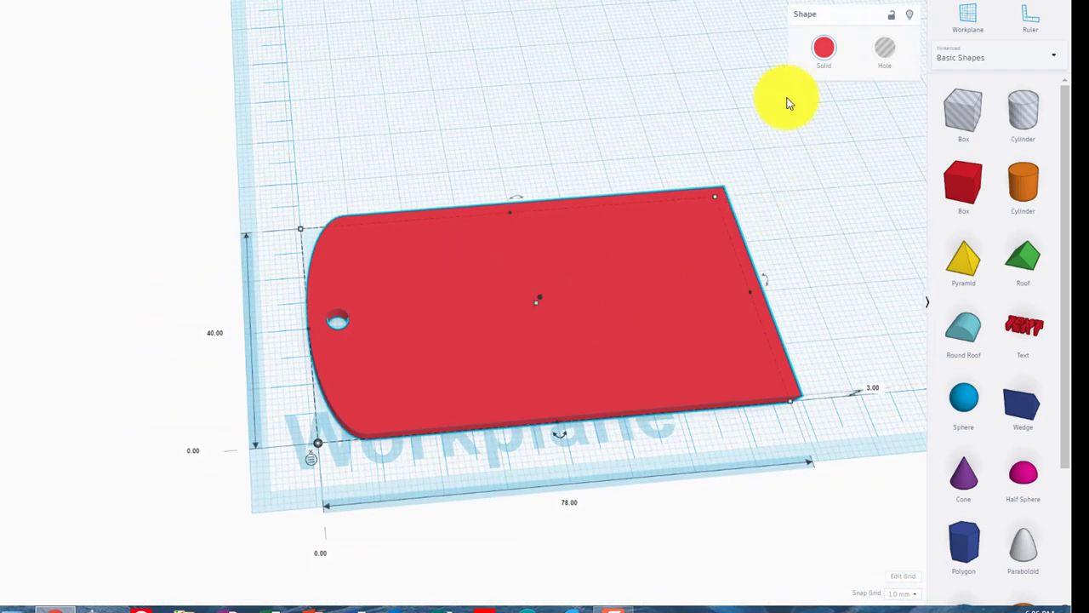
{"action": "left_click", "coordinate": [824, 48]}
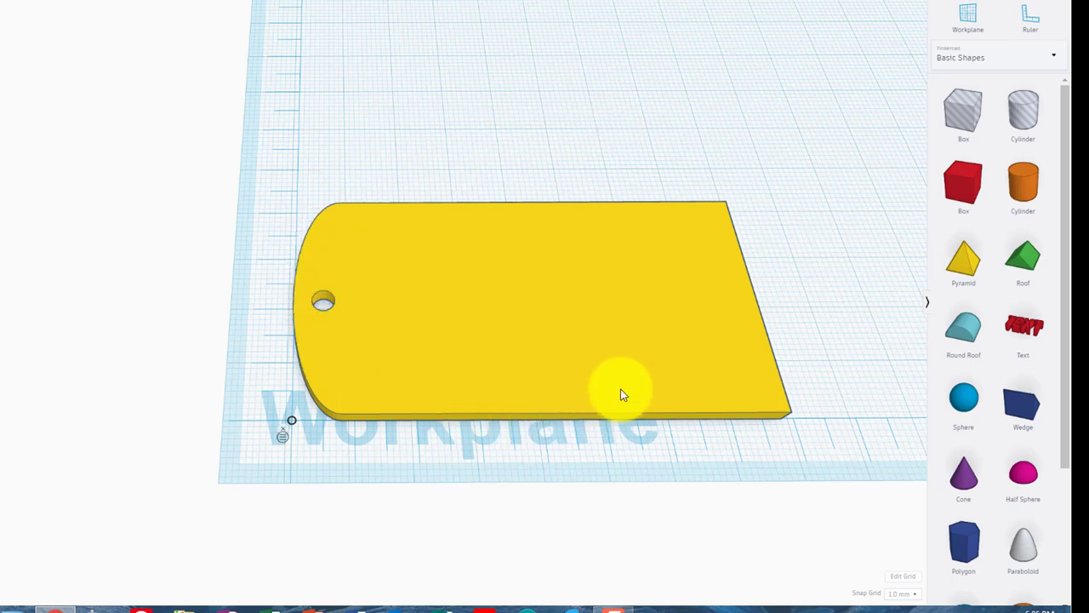
{"action": "mouse_move", "coordinate": [327, 370]}
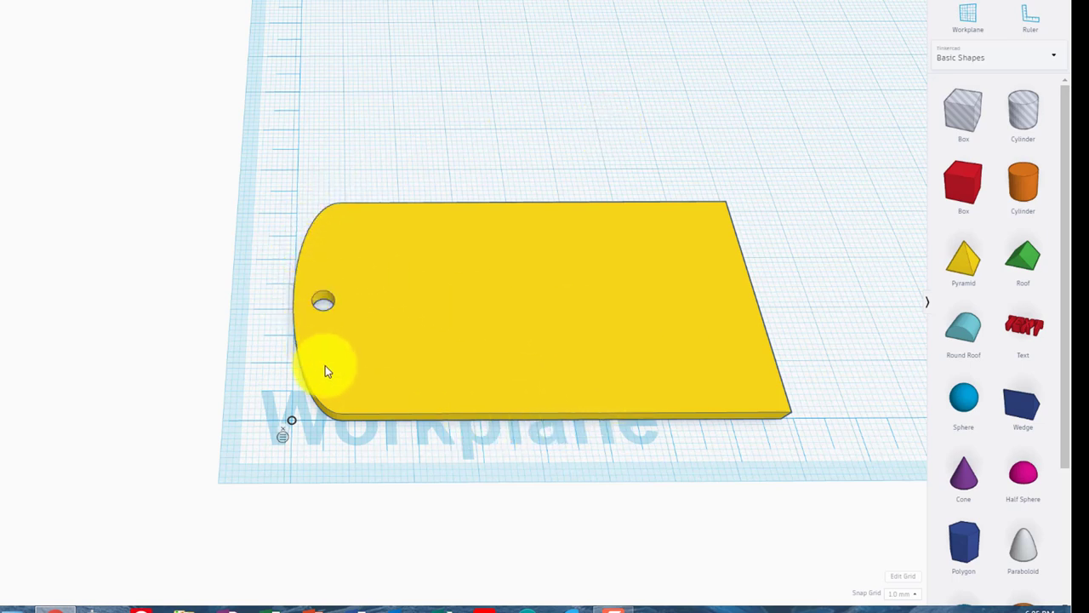
{"action": "mouse_move", "coordinate": [344, 359]}
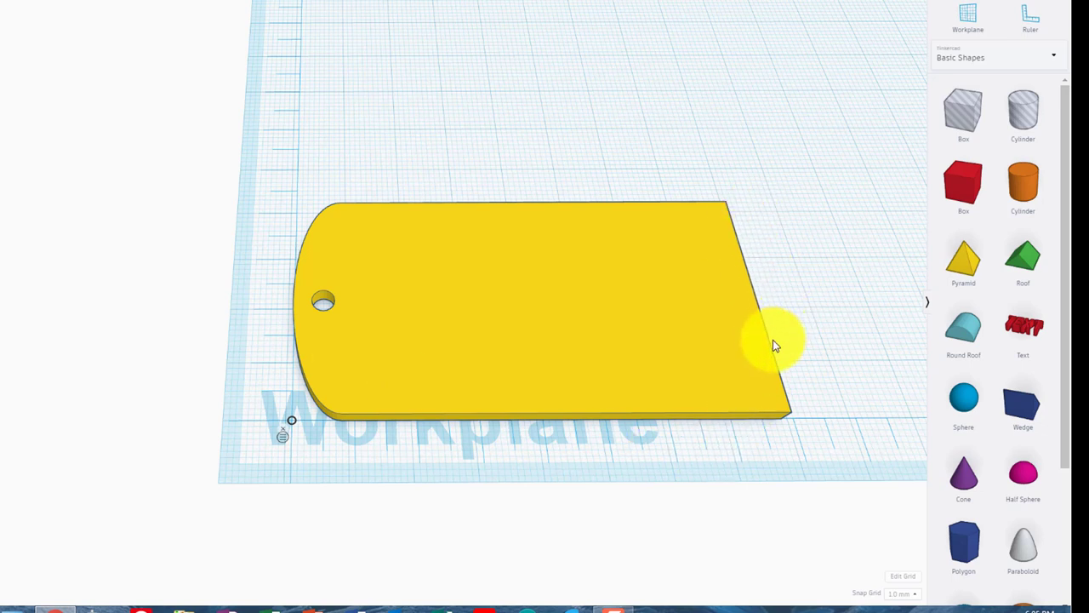
{"action": "mouse_move", "coordinate": [820, 361]}
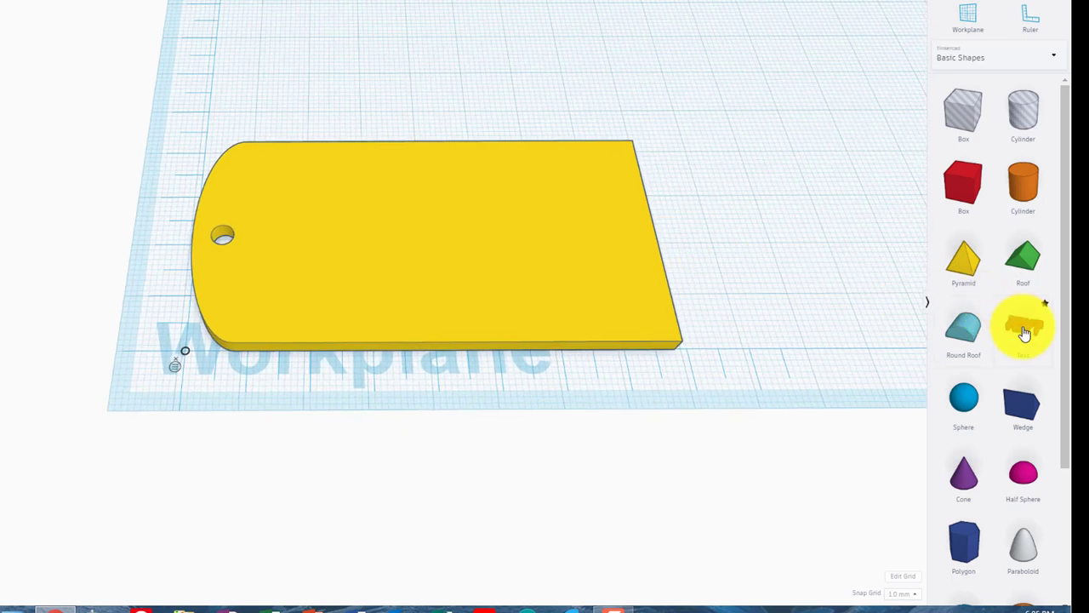
- Add a red Text shape reading 'Tony' above the badge and resize the lettering
{"action": "left_click", "coordinate": [1021, 330]}
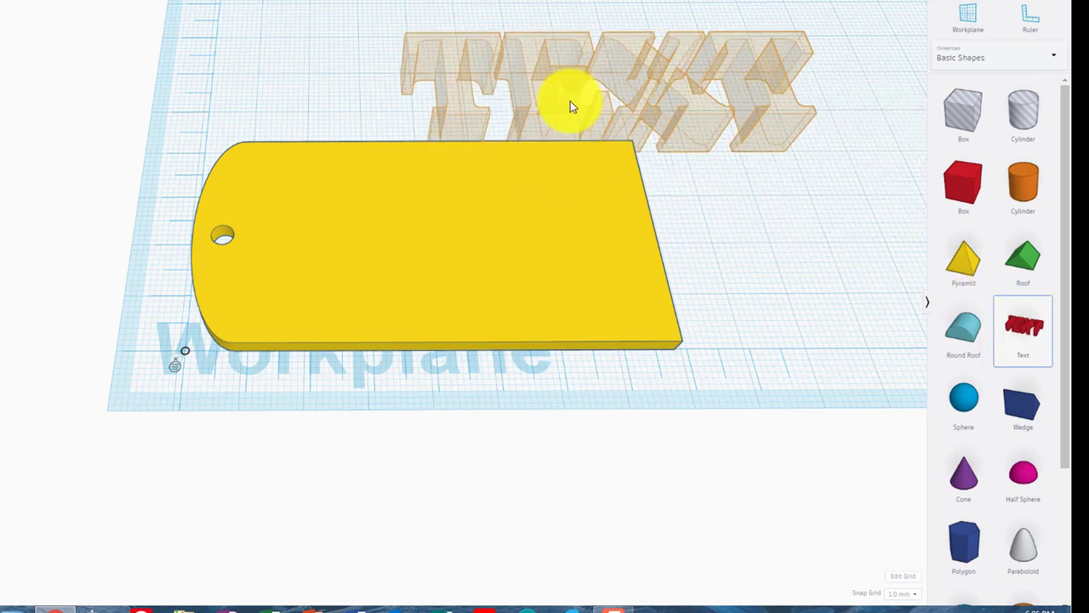
{"action": "left_click", "coordinate": [570, 102]}
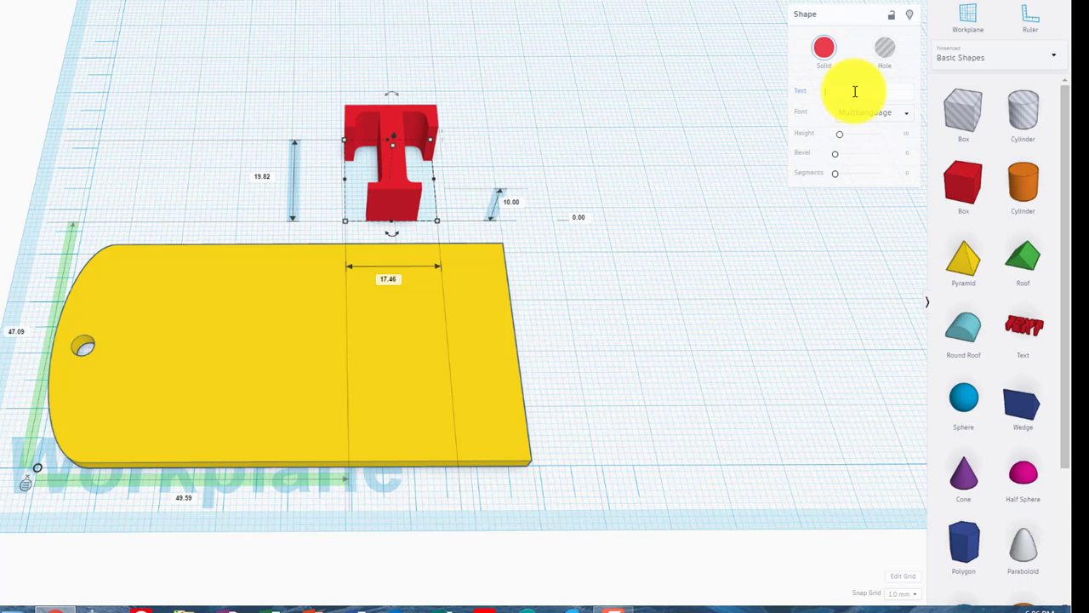
{"action": "type", "text": "ony"}
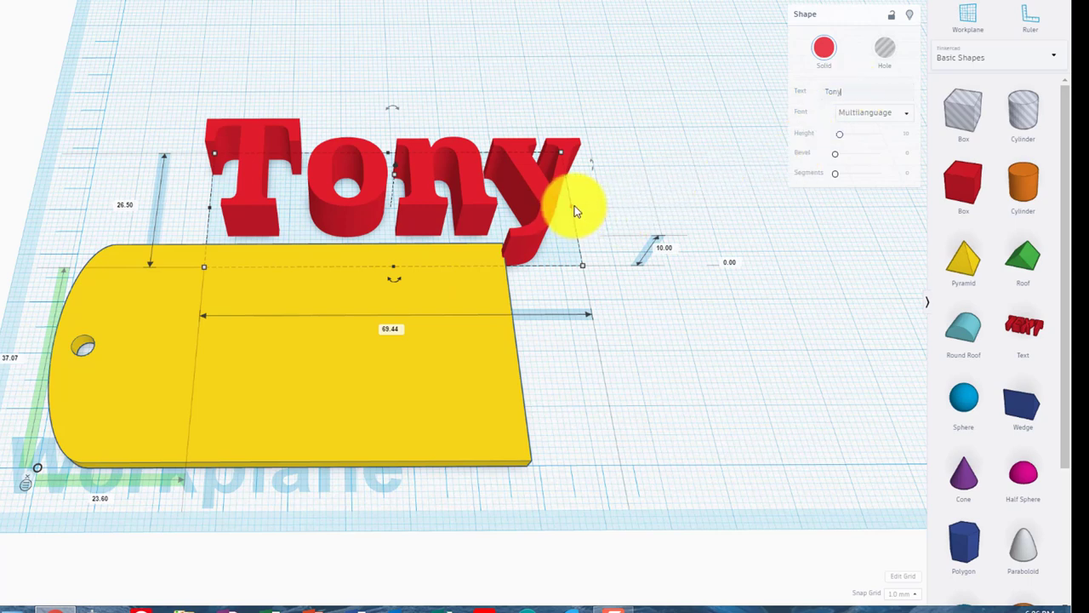
{"action": "left_click_drag", "start_coordinate": [582, 266], "coordinate": [520, 265]}
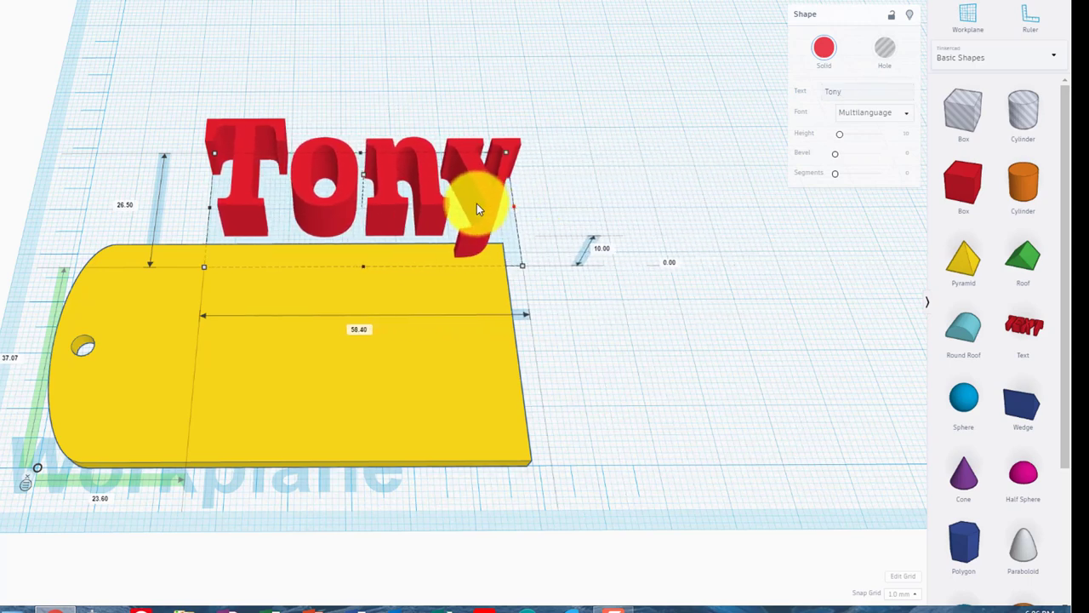
{"action": "left_click_drag", "start_coordinate": [507, 207], "coordinate": [643, 208]}
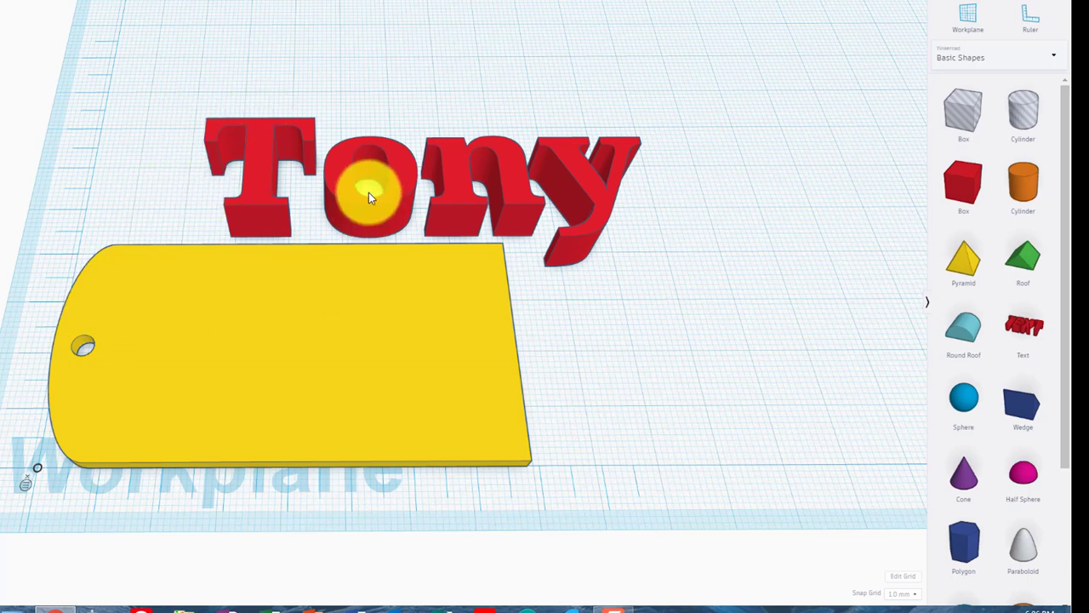
{"action": "left_click", "coordinate": [242, 356]}
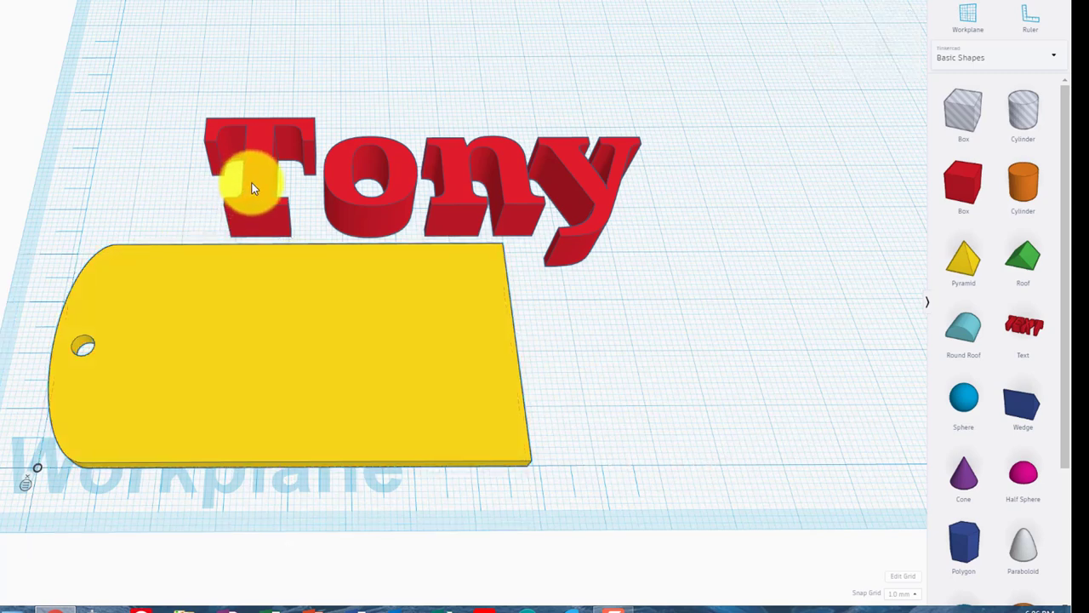
- Narrow the red Tony lettering to about 60 mm wide on the badge
{"action": "left_click", "coordinate": [269, 145]}
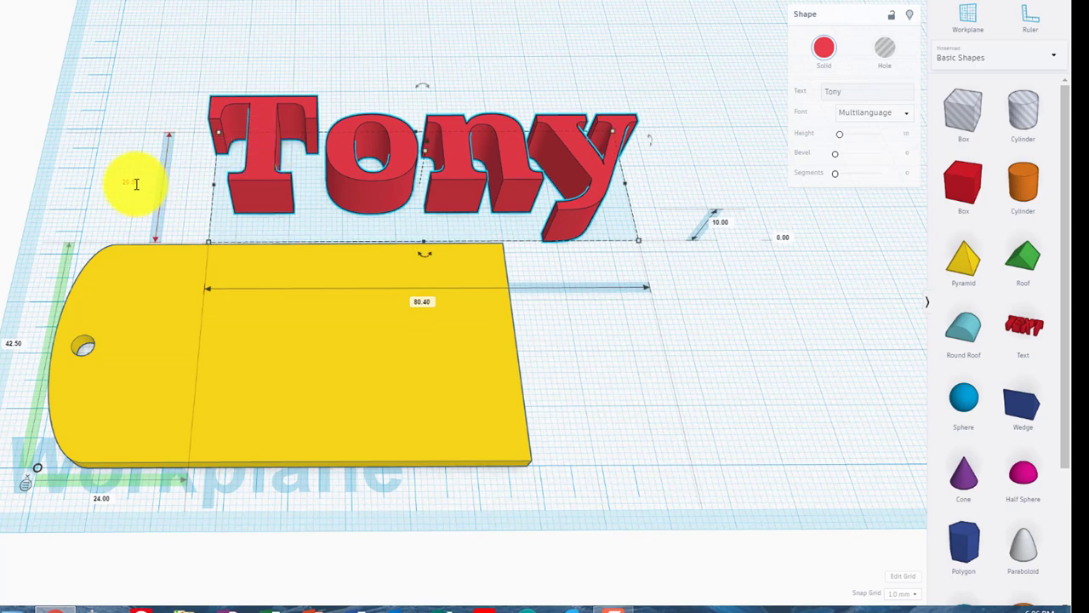
{"action": "left_click_drag", "start_coordinate": [136, 183], "coordinate": [276, 179]}
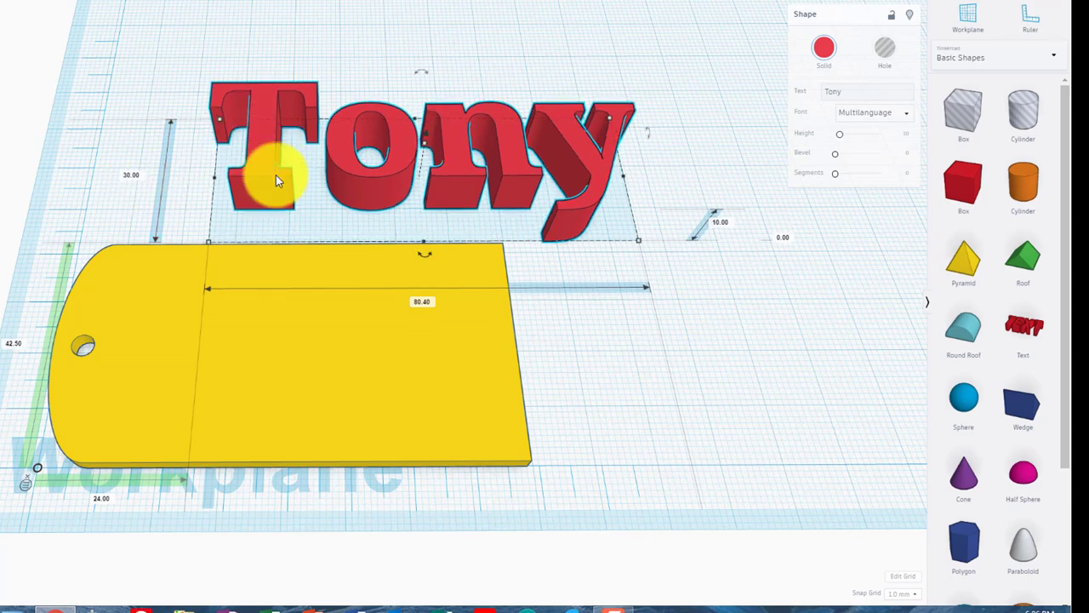
{"action": "left_click", "coordinate": [612, 325]}
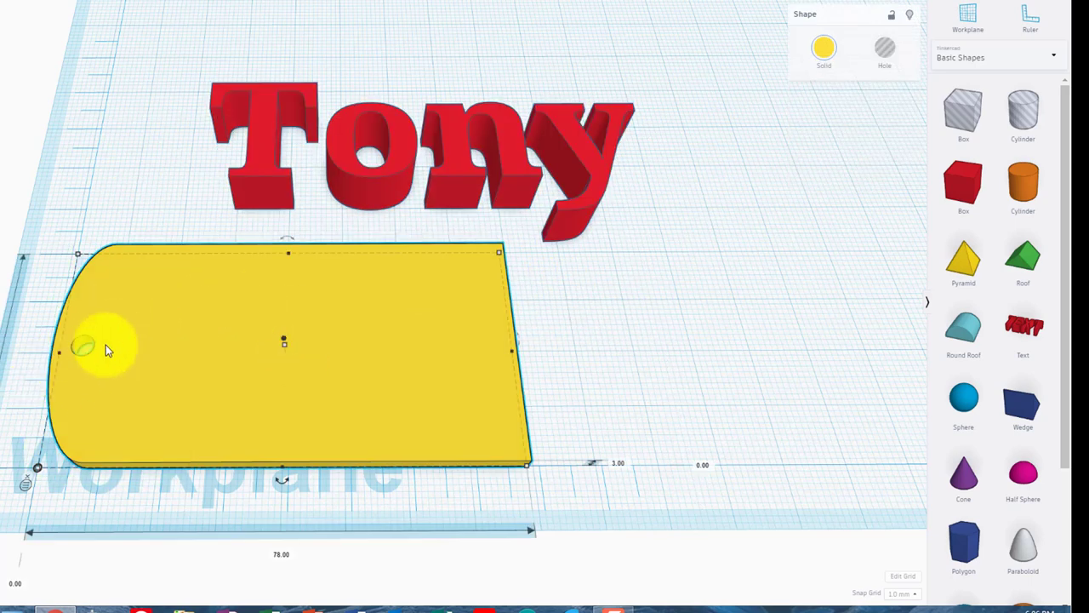
{"action": "mouse_move", "coordinate": [109, 330]}
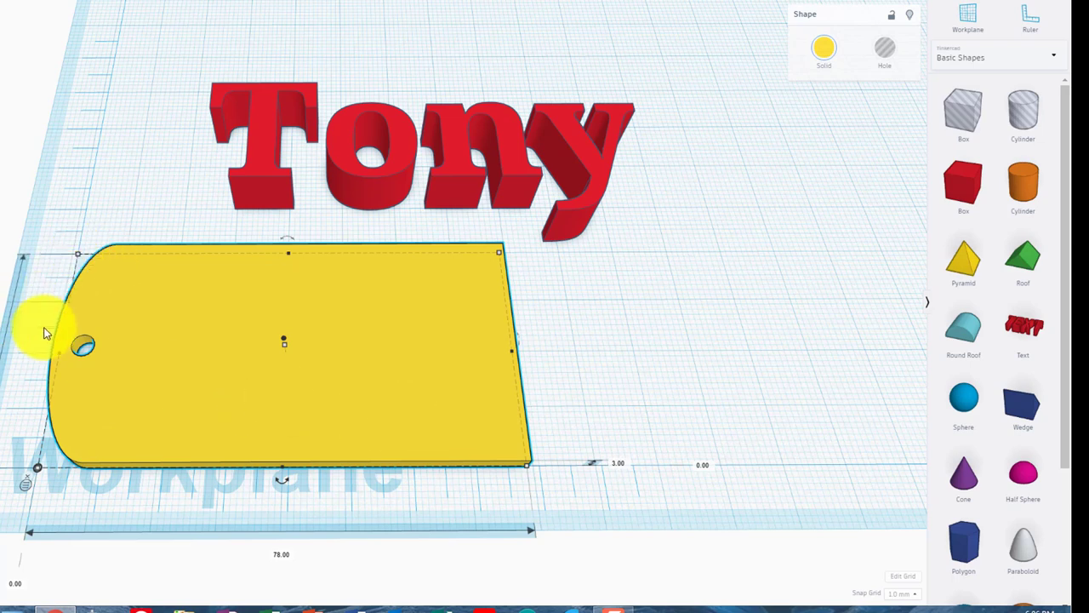
{"action": "mouse_move", "coordinate": [68, 417]}
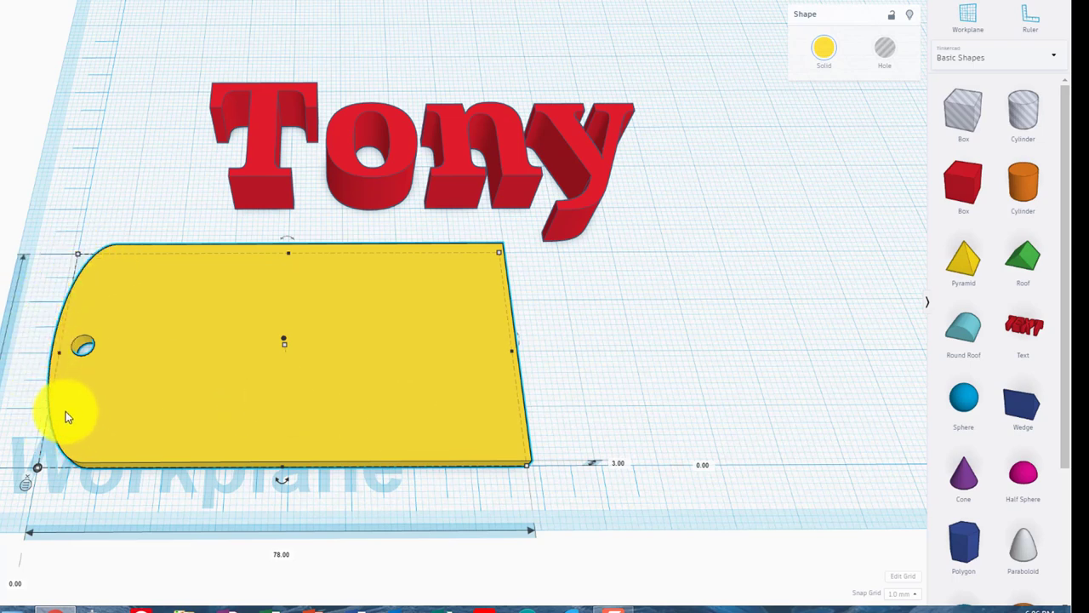
{"action": "mouse_move", "coordinate": [150, 414]}
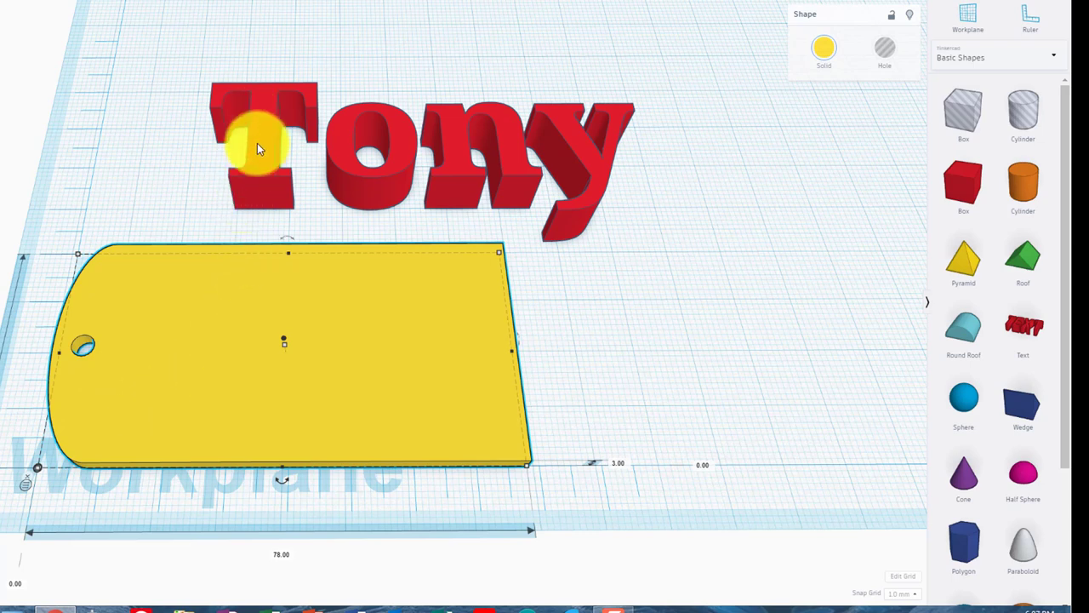
{"action": "mouse_move", "coordinate": [409, 162]}
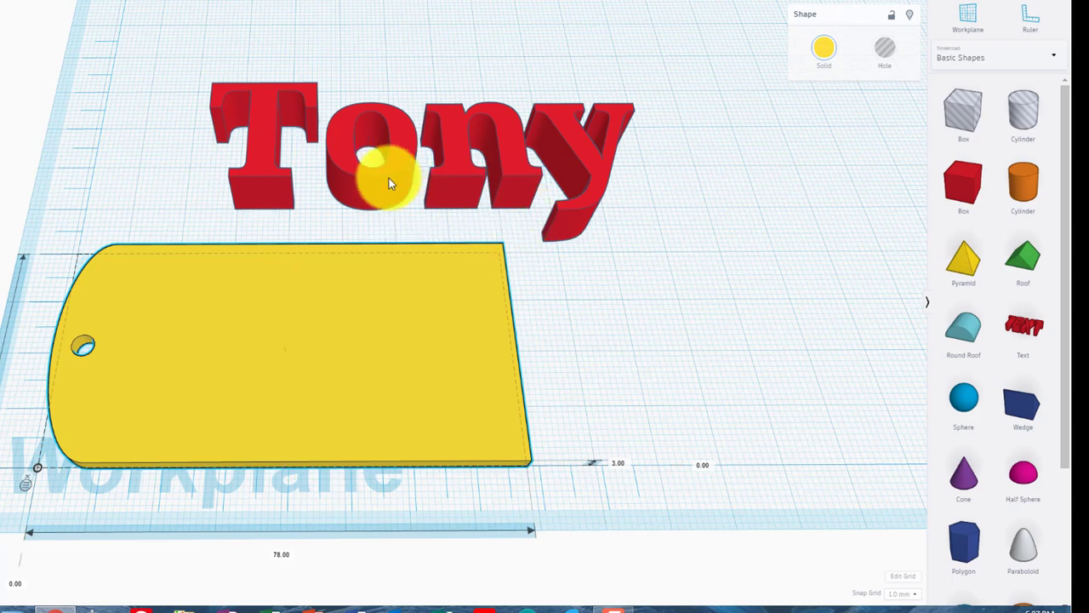
{"action": "left_click", "coordinate": [388, 170]}
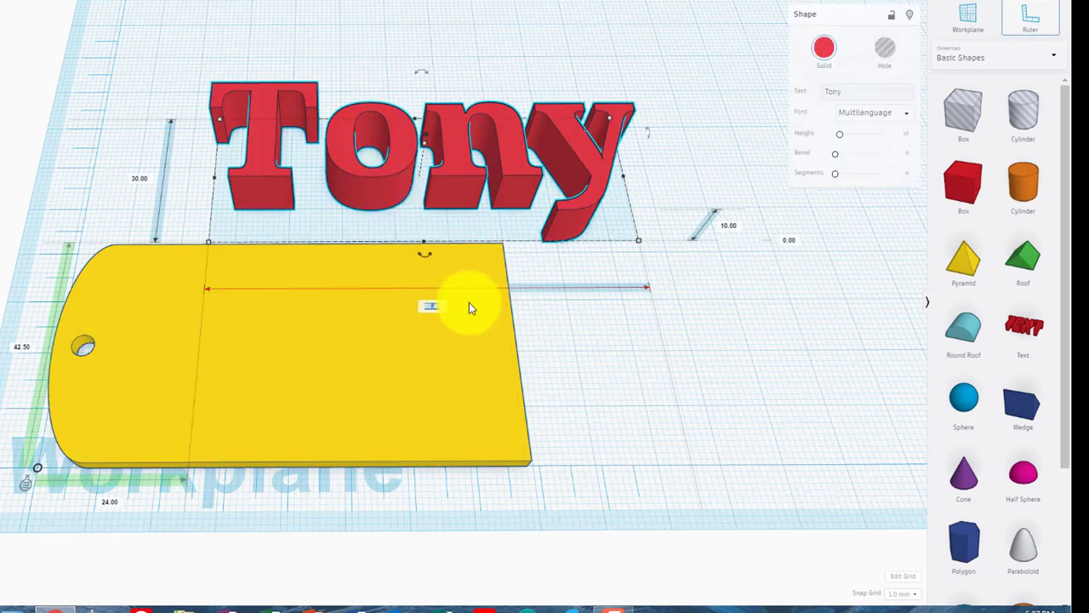
{"action": "left_click_drag", "start_coordinate": [468, 307], "coordinate": [519, 289]}
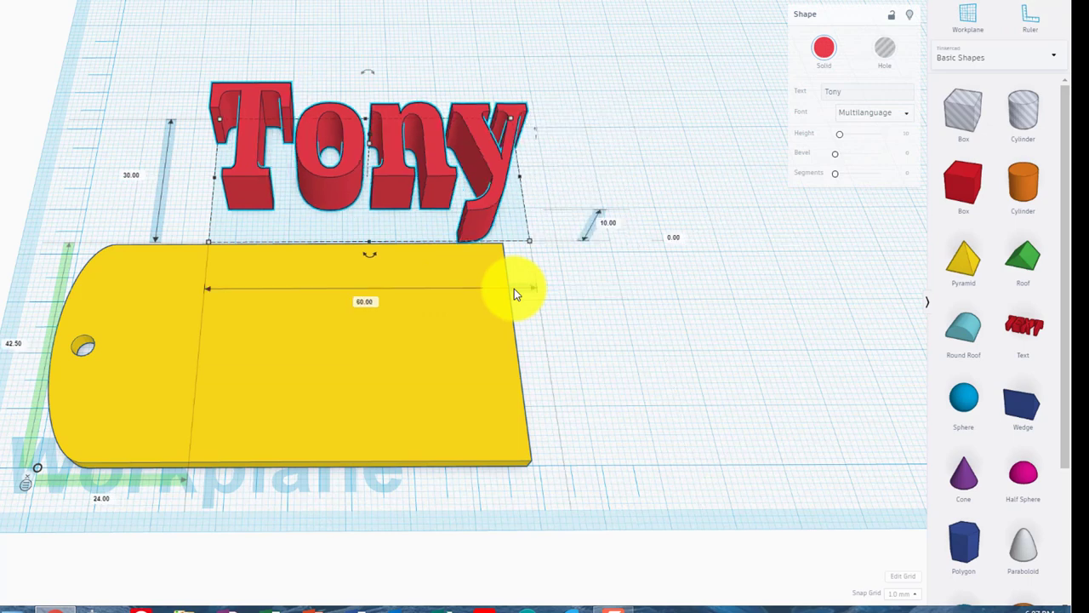
{"action": "left_click", "coordinate": [668, 373]}
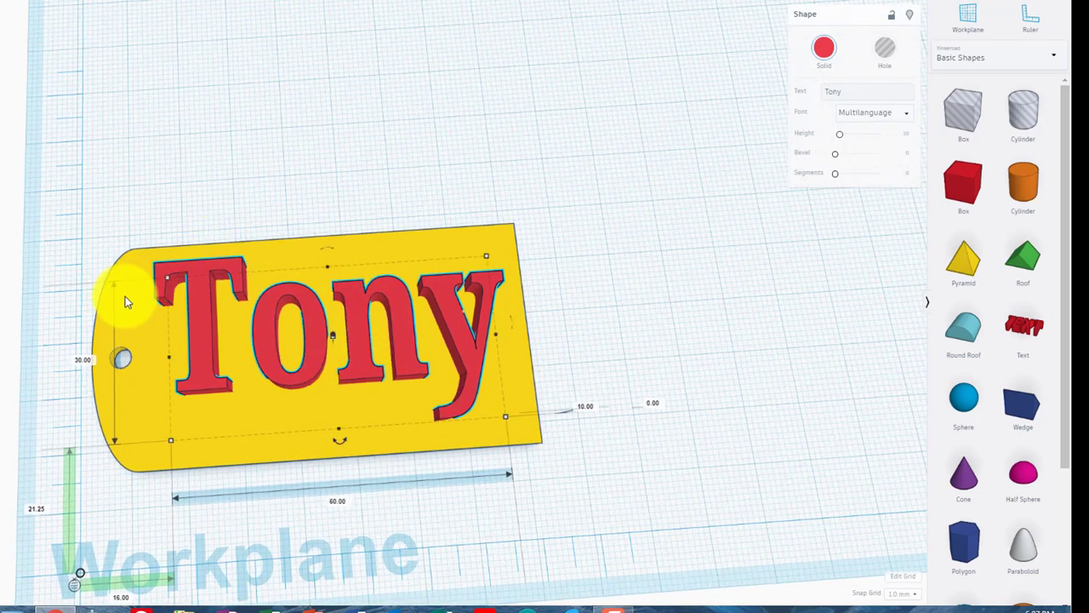
{"action": "mouse_move", "coordinate": [327, 382]}
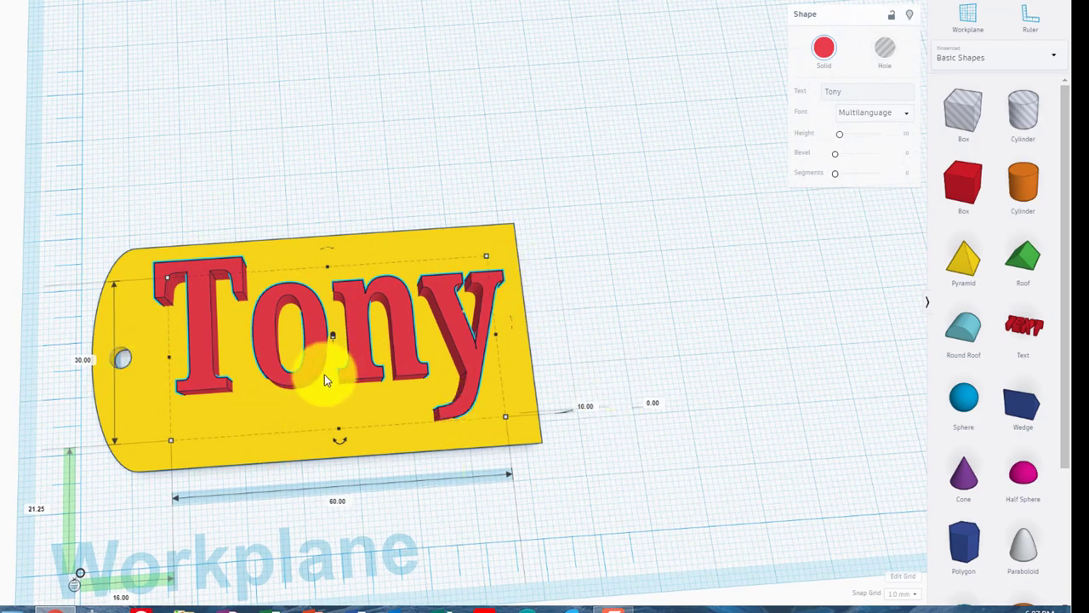
{"action": "mouse_move", "coordinate": [610, 241]}
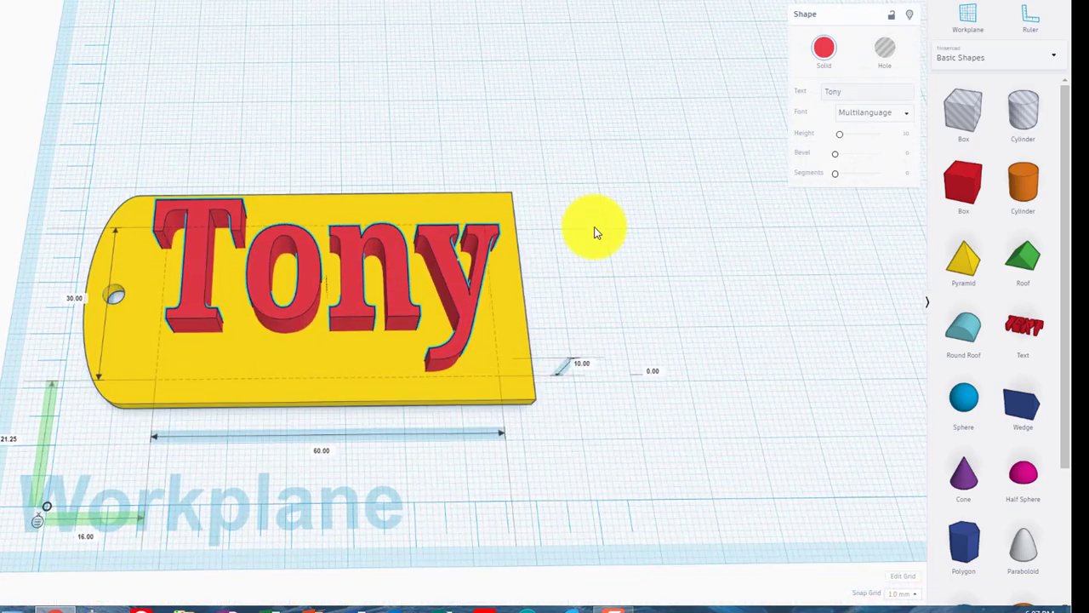
- Lower the Tony lettering's height to 6 mm so it sits as shallow raised text
{"action": "left_click_drag", "start_coordinate": [595, 235], "coordinate": [613, 167]}
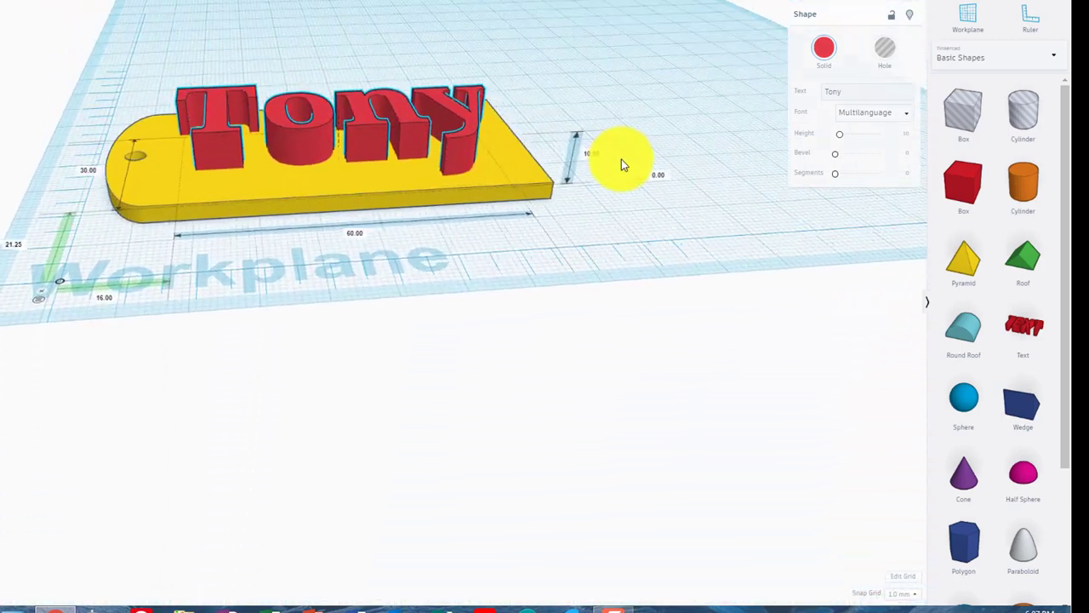
{"action": "left_click", "coordinate": [340, 170]}
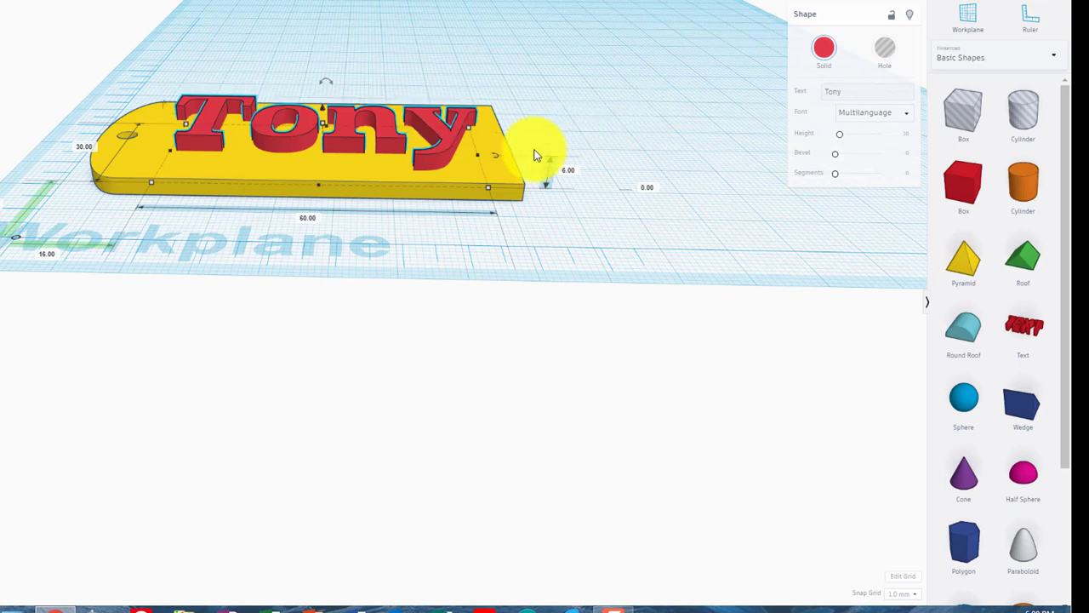
{"action": "left_click_drag", "start_coordinate": [536, 145], "coordinate": [442, 156]}
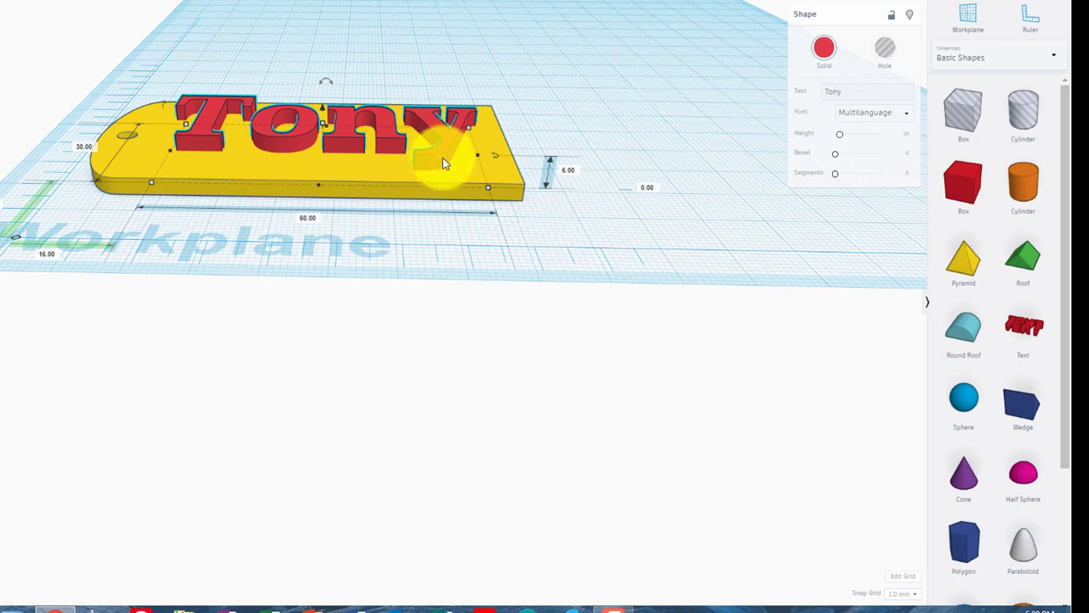
{"action": "mouse_move", "coordinate": [440, 156]}
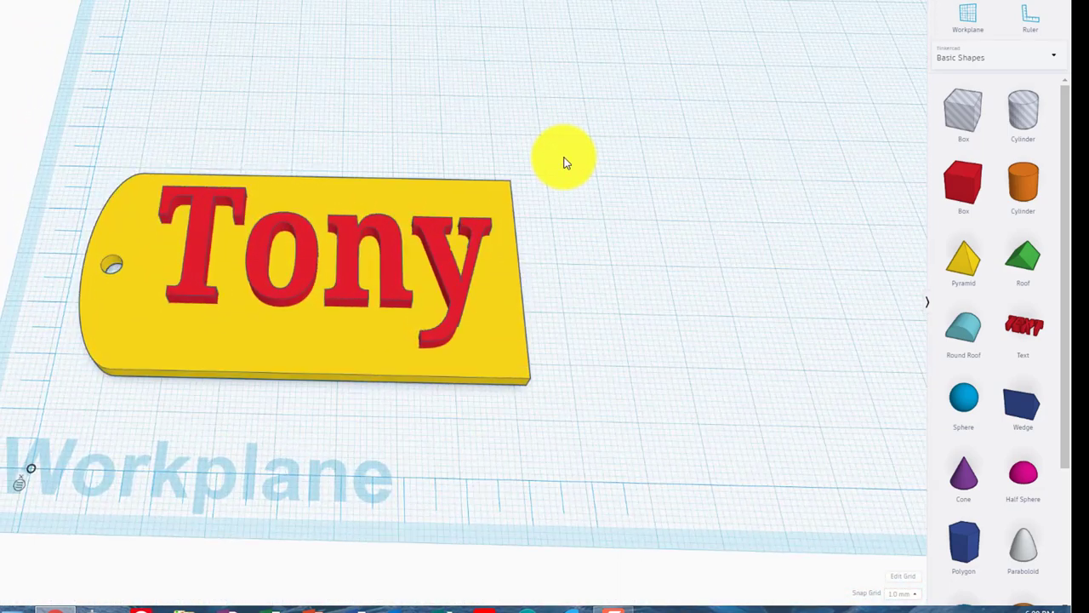
{"action": "left_click", "coordinate": [357, 255]}
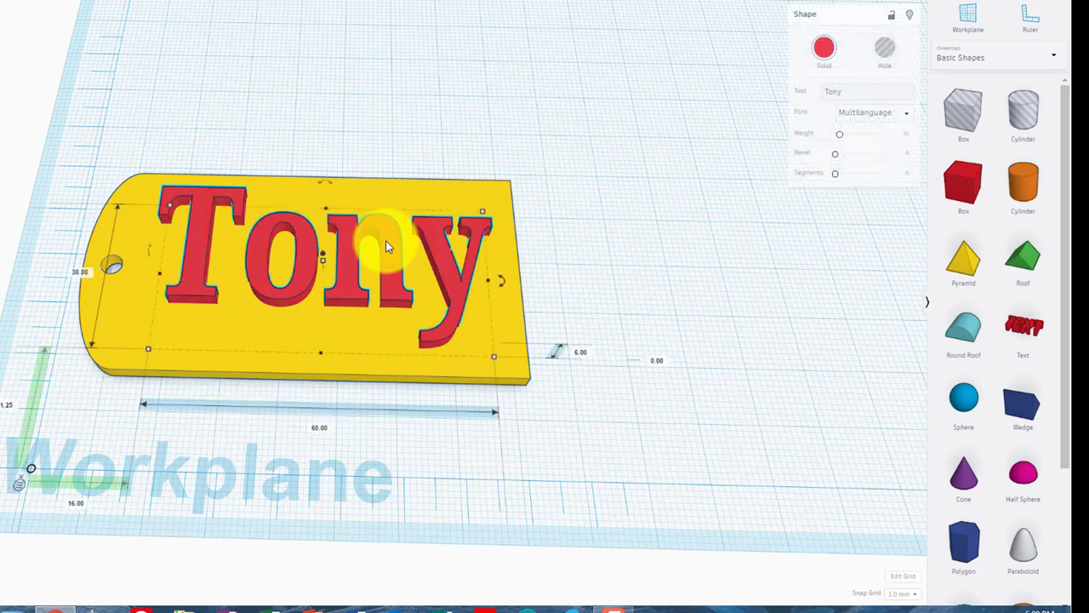
{"action": "mouse_move", "coordinate": [119, 272]}
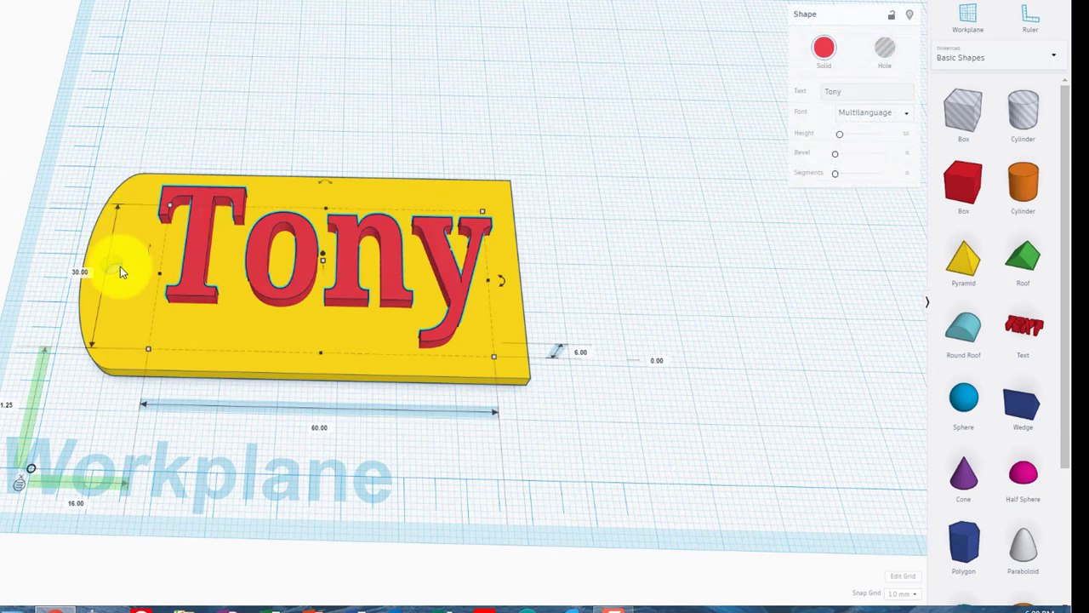
{"action": "mouse_move", "coordinate": [354, 139]}
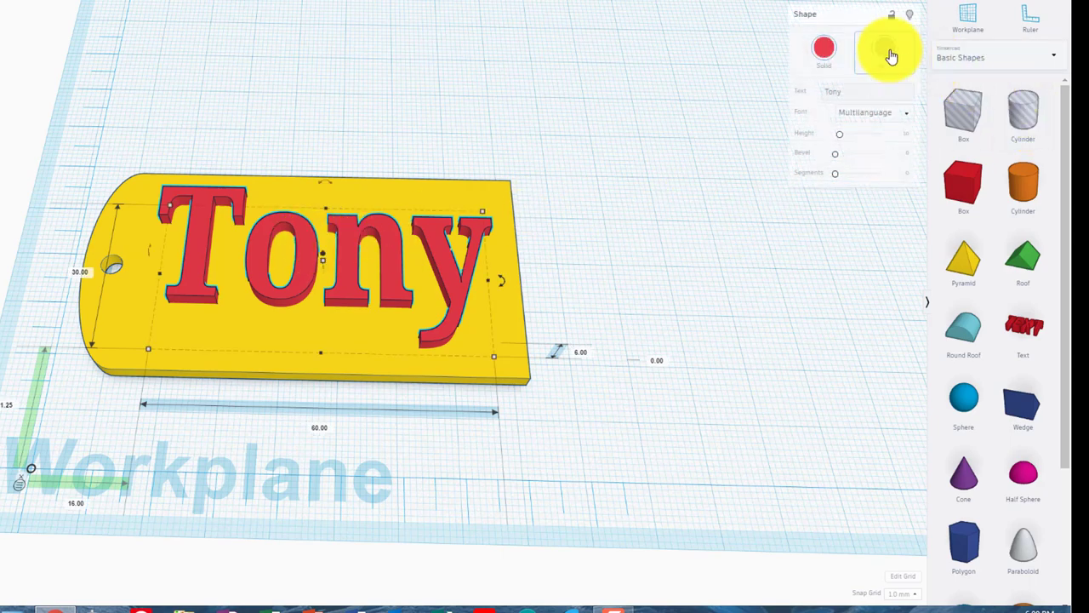
- Set the Tony lettering to Hole and group it with the badge so the letters cut through
{"action": "left_click", "coordinate": [885, 47]}
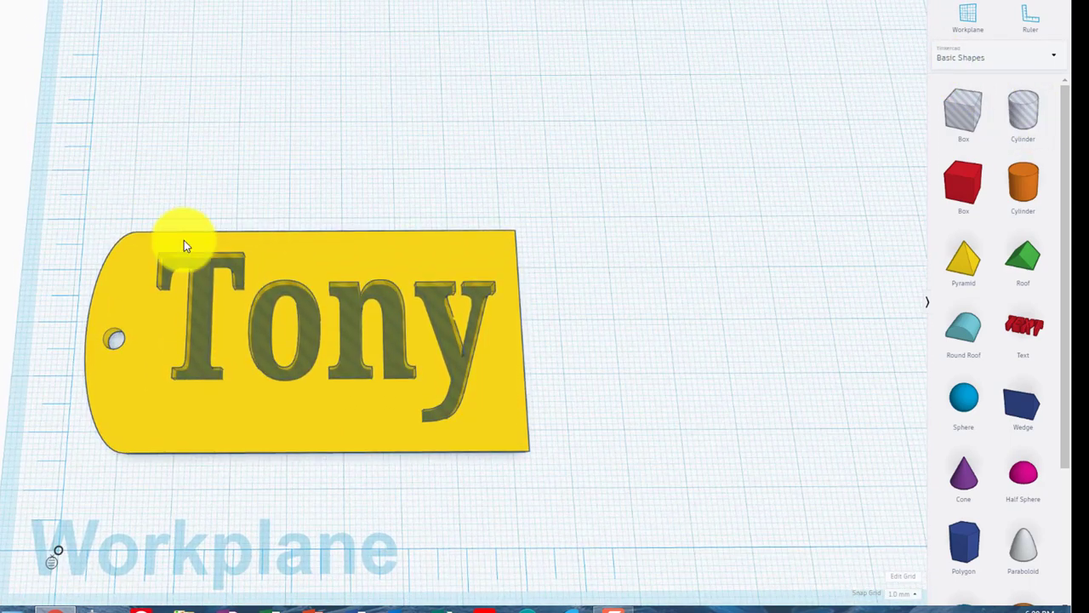
{"action": "left_click", "coordinate": [307, 340]}
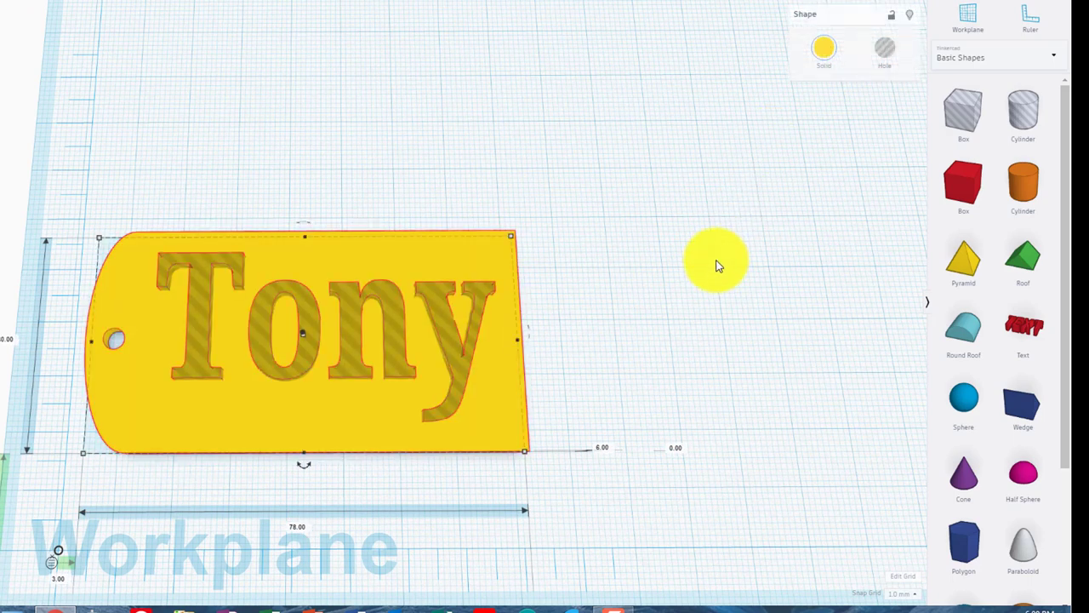
{"action": "left_click", "coordinate": [633, 269]}
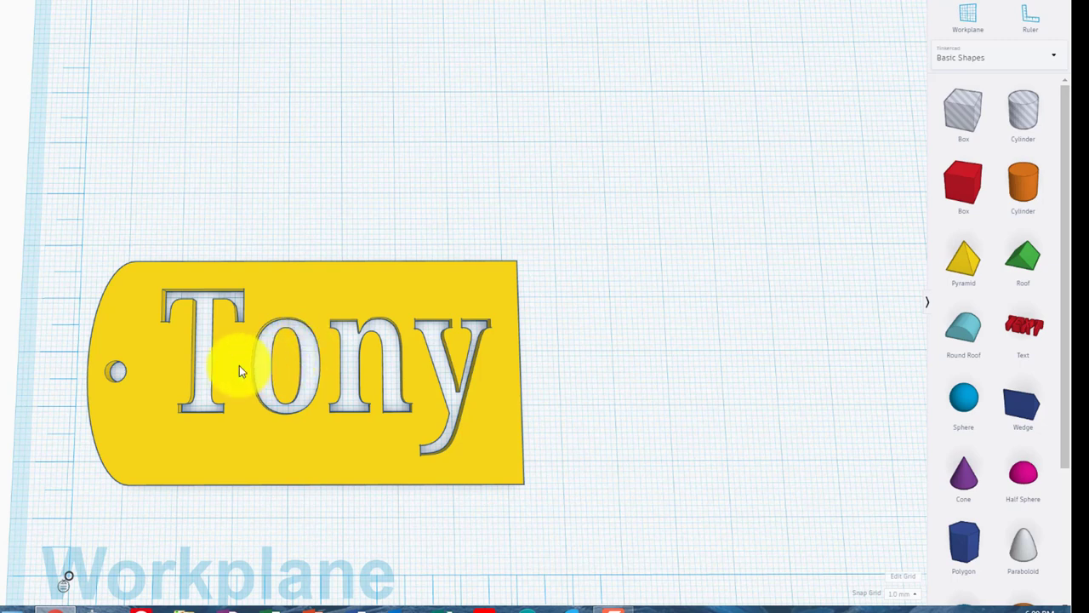
{"action": "mouse_move", "coordinate": [276, 371]}
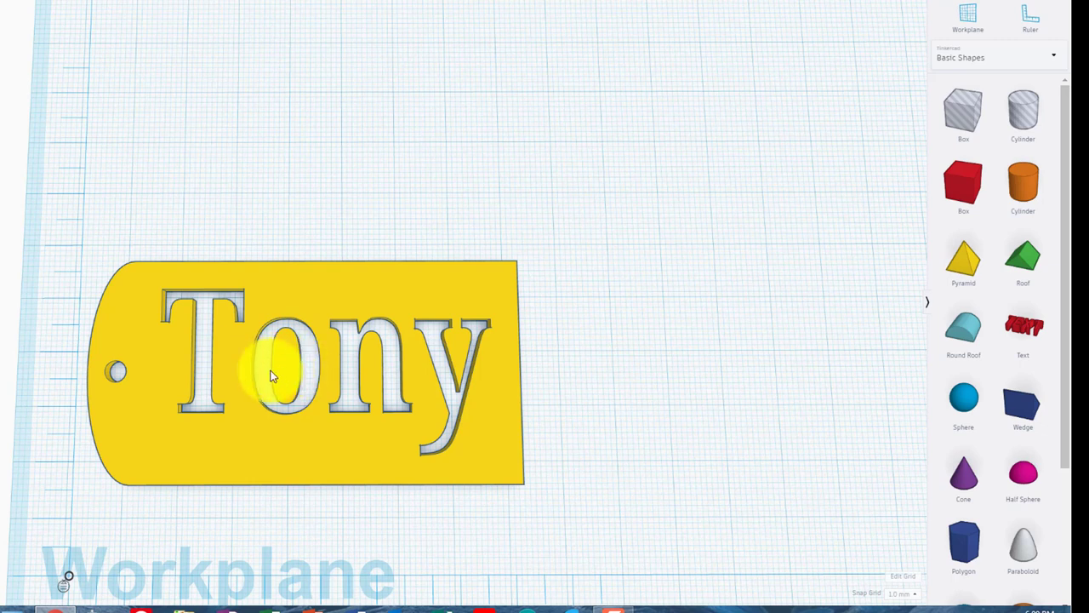
{"action": "left_click_drag", "start_coordinate": [272, 375], "coordinate": [630, 323]}
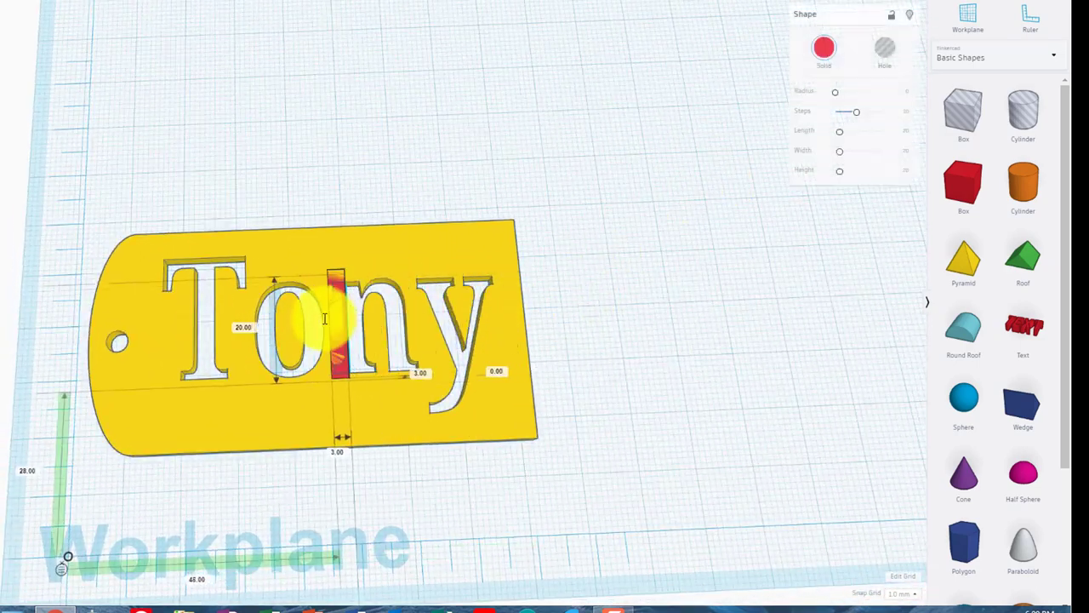
{"action": "left_click_drag", "start_coordinate": [337, 327], "coordinate": [285, 327]}
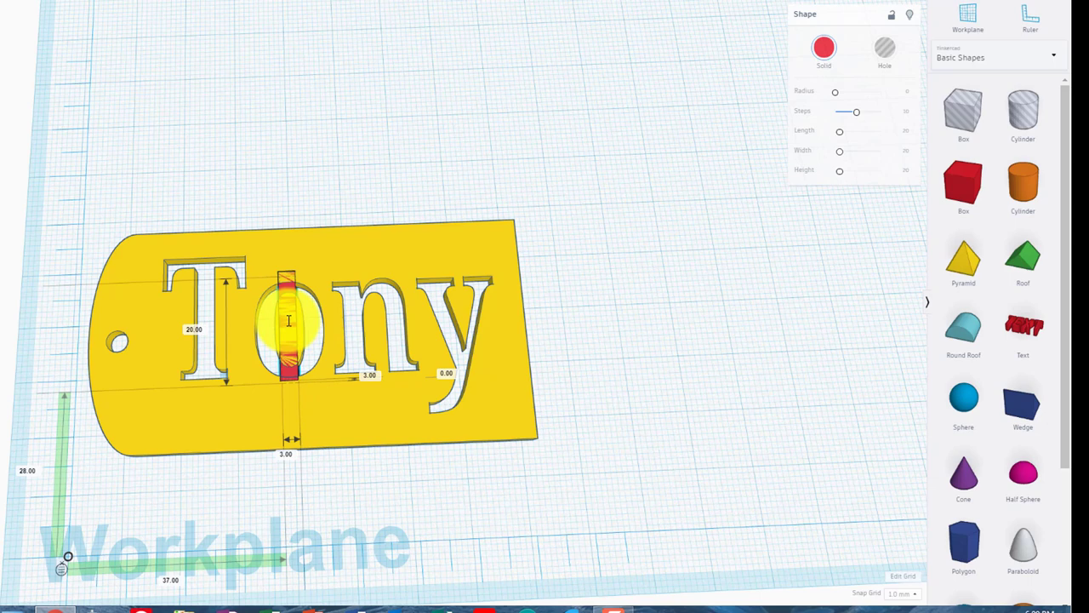
{"action": "left_click_drag", "start_coordinate": [289, 323], "coordinate": [673, 256]}
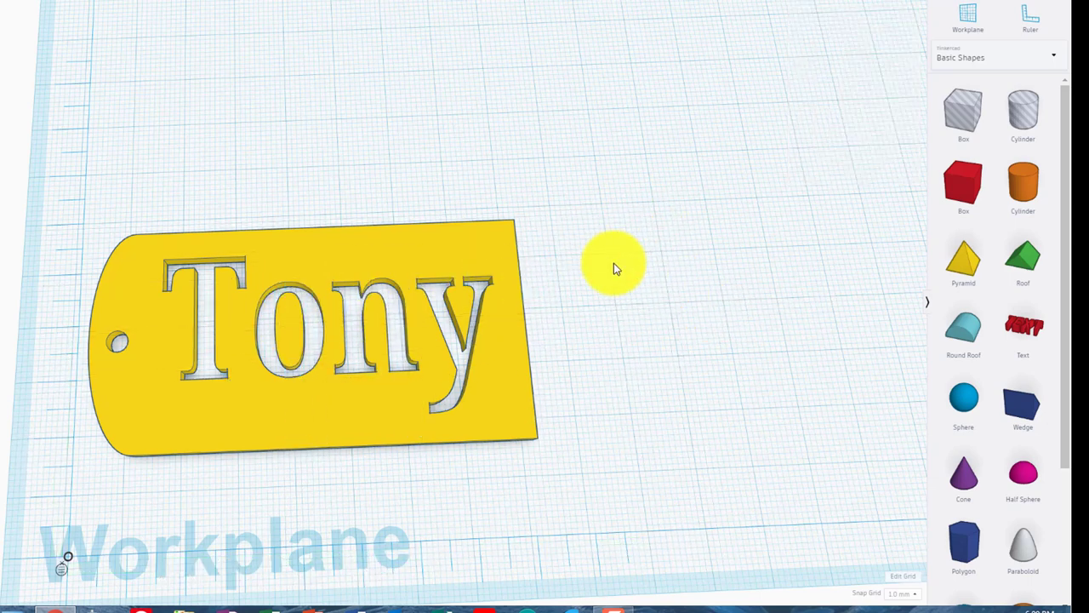
- Undo the group to restore the raised red Tony lettering and find the Star in Basic Shapes
{"action": "left_click", "coordinate": [315, 331]}
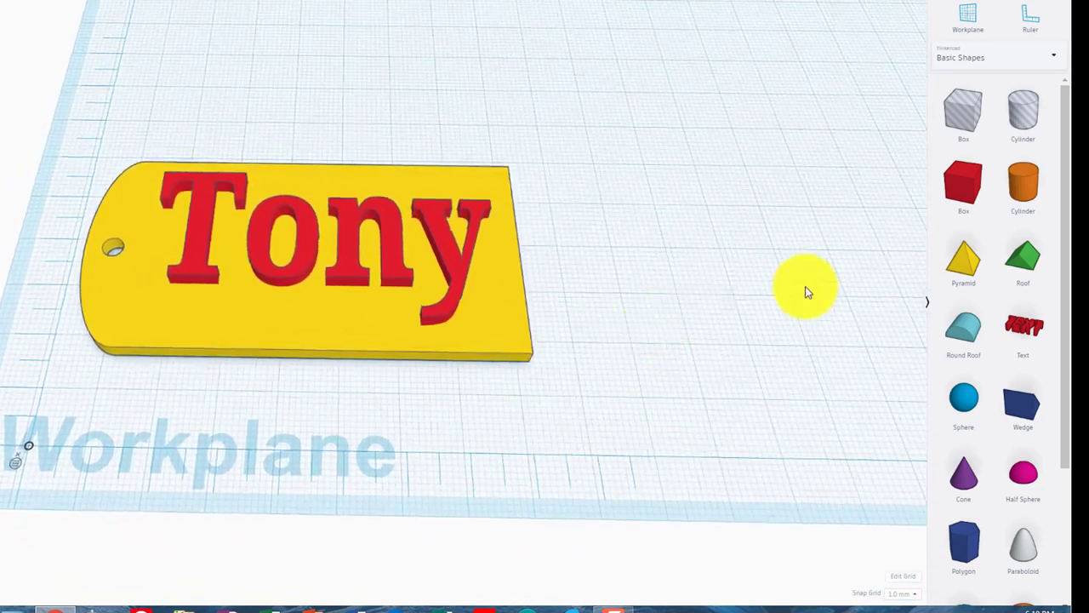
{"action": "scroll", "scroll_direction": "down", "scroll_amount": 3}
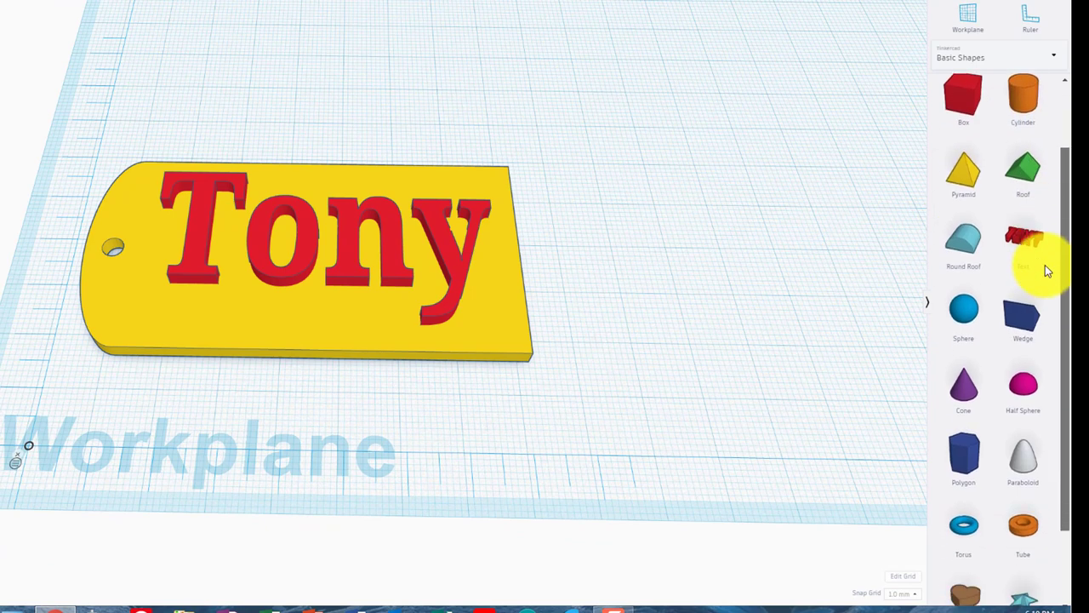
{"action": "scroll", "scroll_direction": "down", "scroll_amount": 3}
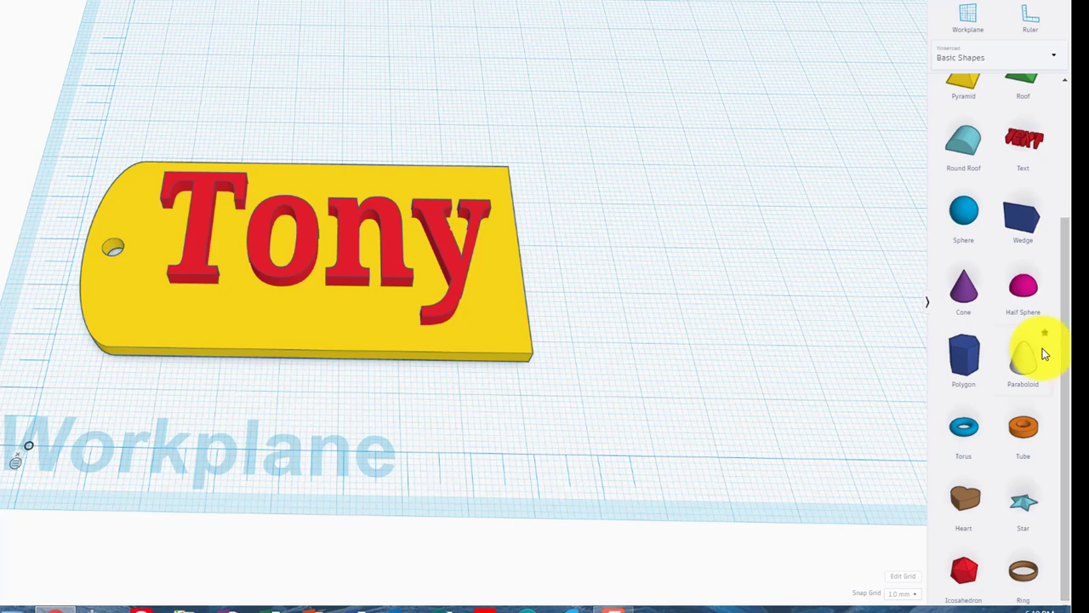
{"action": "mouse_move", "coordinate": [1022, 434]}
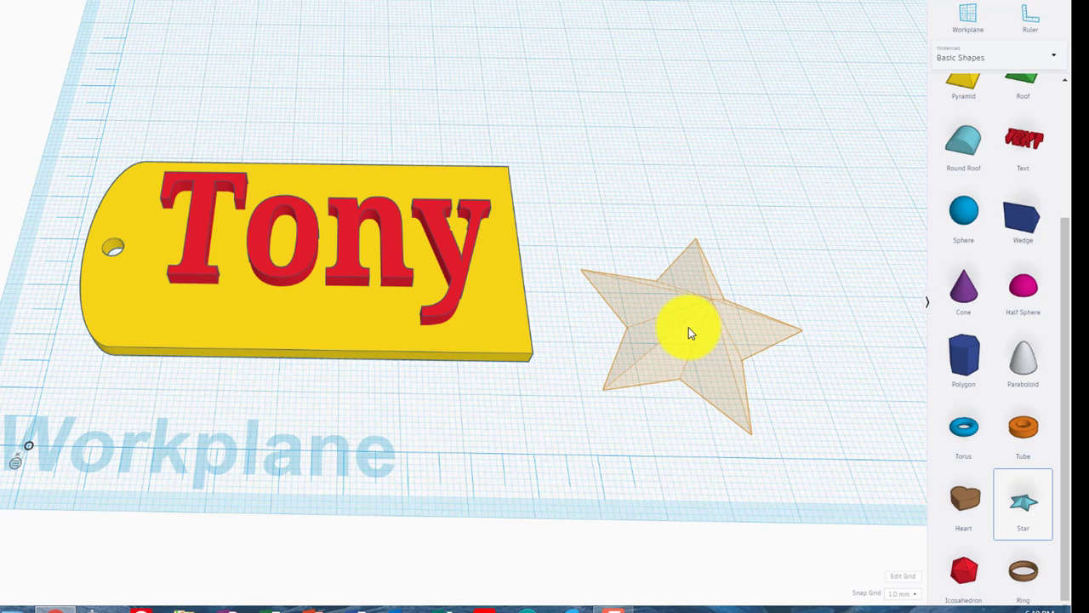
- Drop a star onto the workplane beside the yellow badge
{"action": "left_click", "coordinate": [689, 332]}
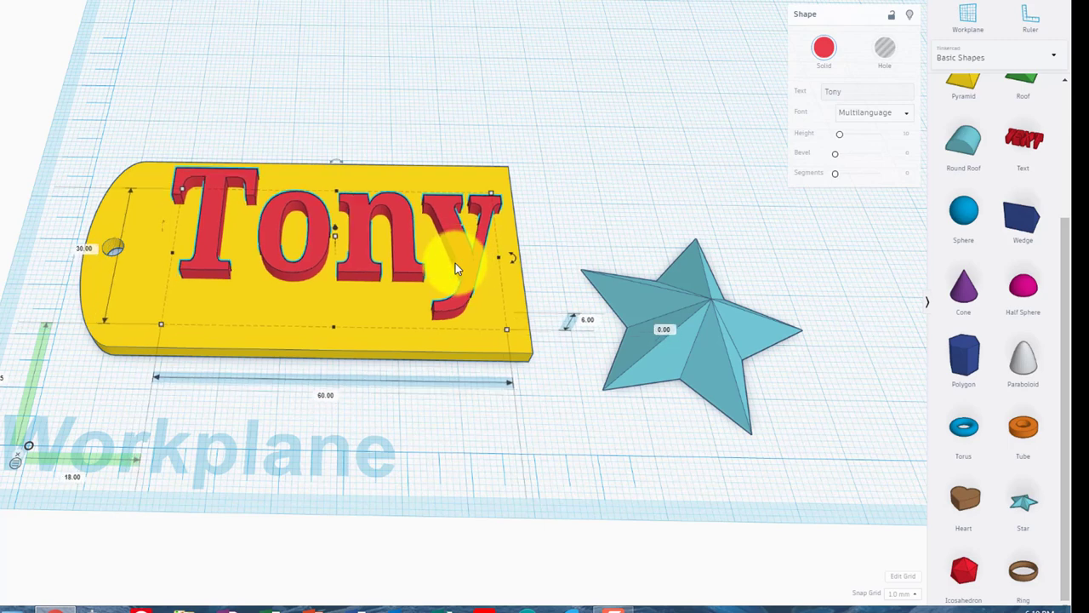
{"action": "mouse_move", "coordinate": [698, 332]}
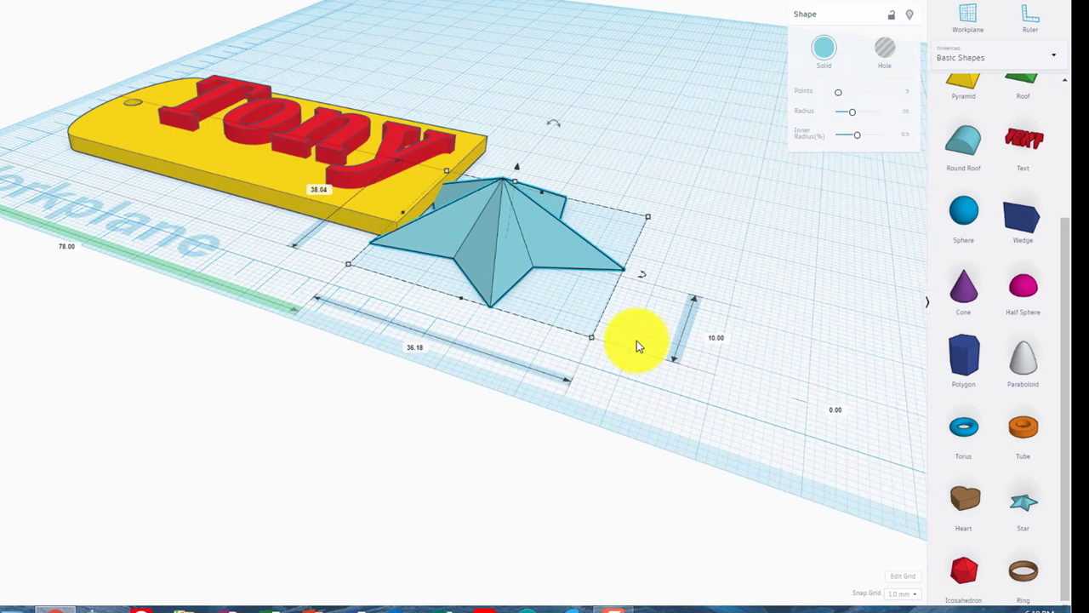
{"action": "mouse_move", "coordinate": [830, 417]}
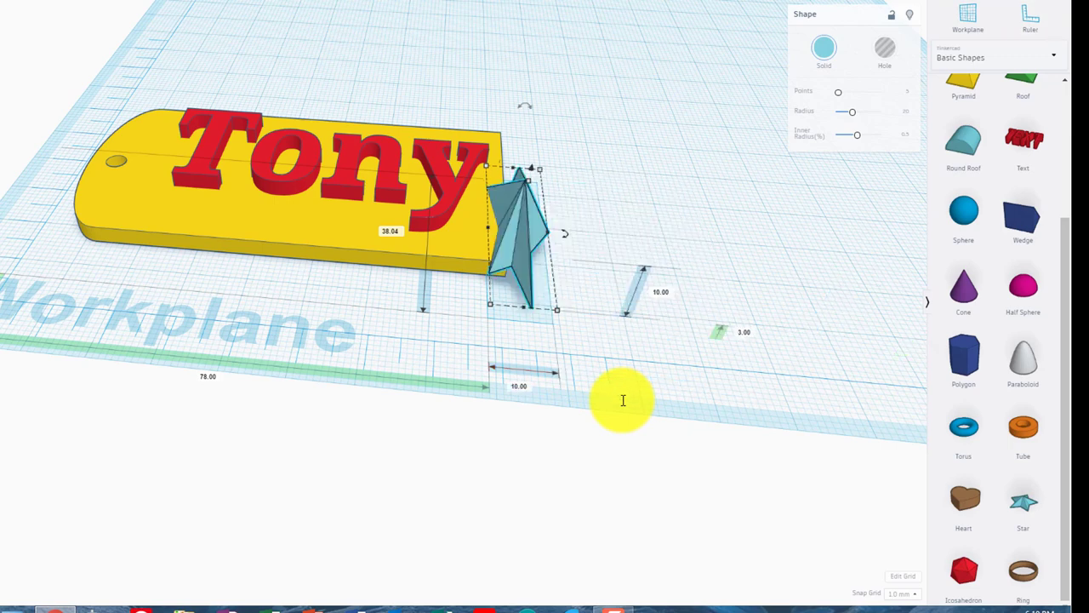
{"action": "mouse_move", "coordinate": [399, 235]}
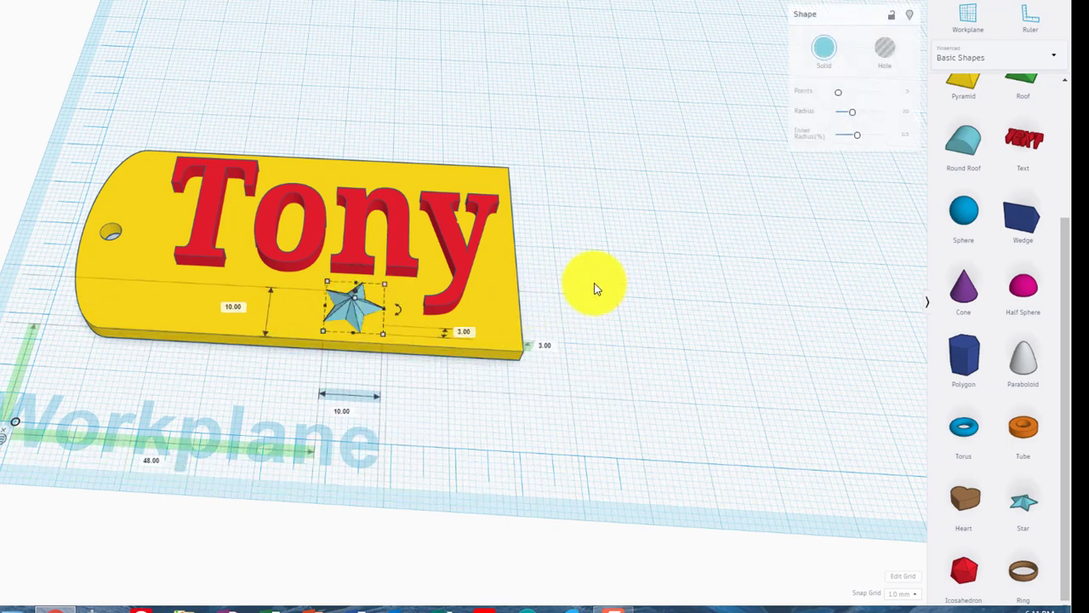
- Select the 10 mm star and duplicate it into a row of three under the name
{"action": "left_click", "coordinate": [595, 286]}
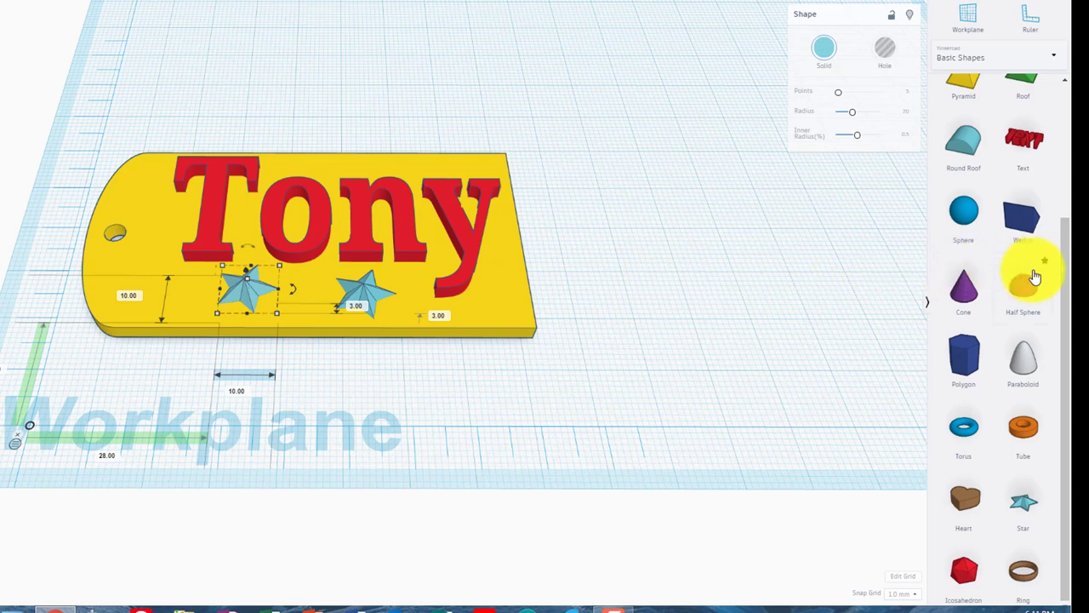
{"action": "mouse_move", "coordinate": [1062, 337]}
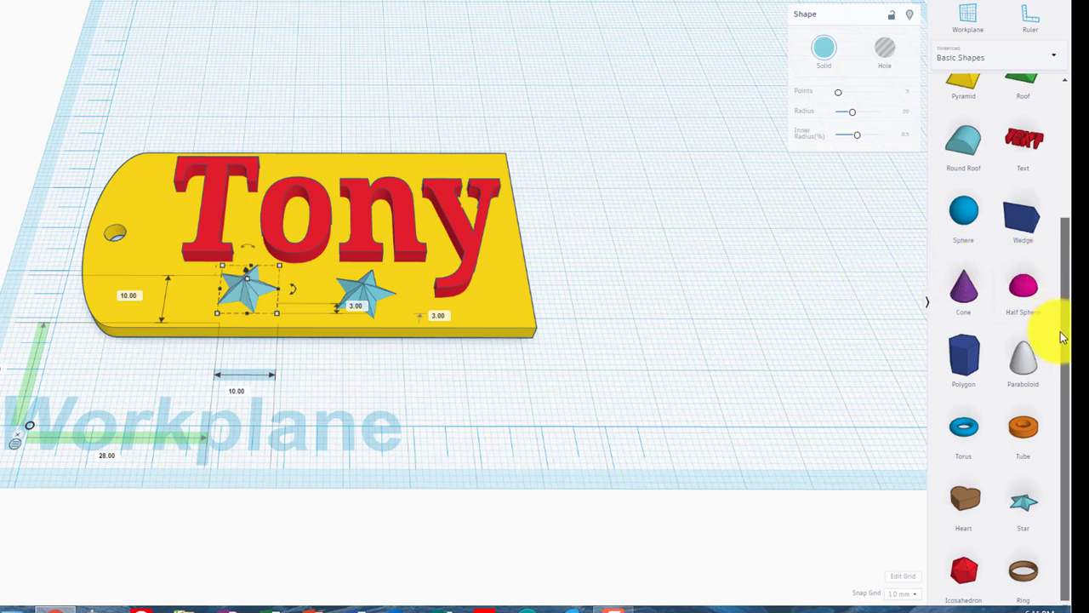
{"action": "scroll", "scroll_direction": "up", "scroll_amount": 3}
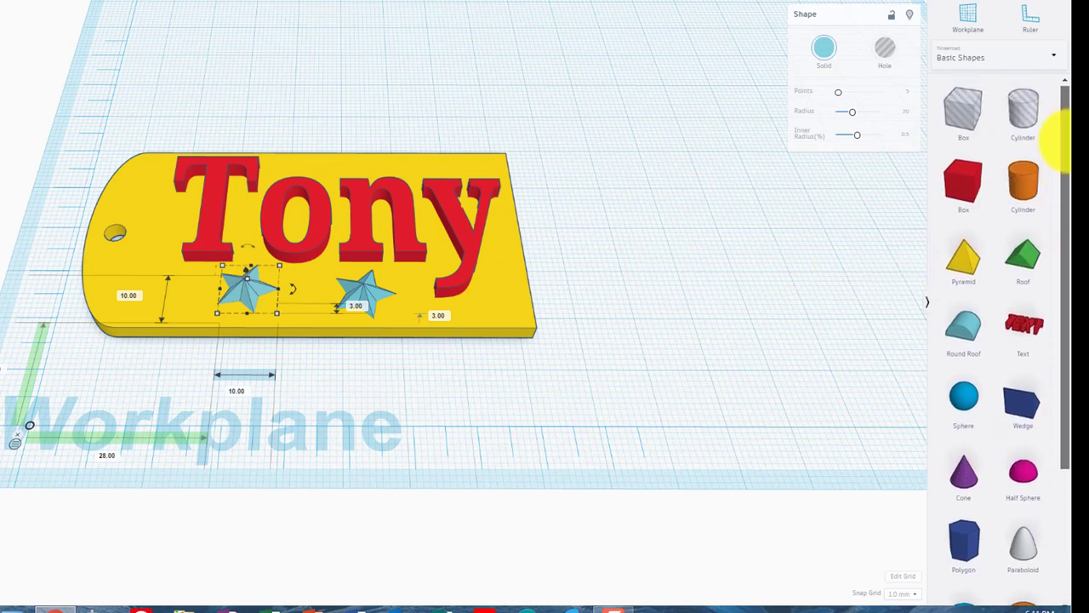
{"action": "scroll", "scroll_direction": "down", "scroll_amount": 3}
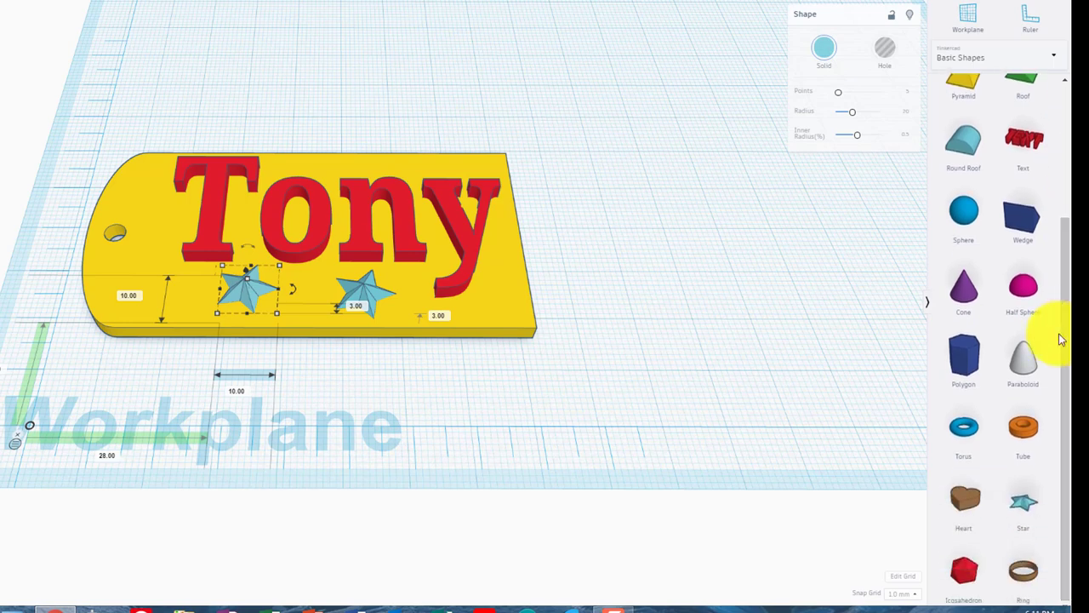
{"action": "mouse_move", "coordinate": [371, 429]}
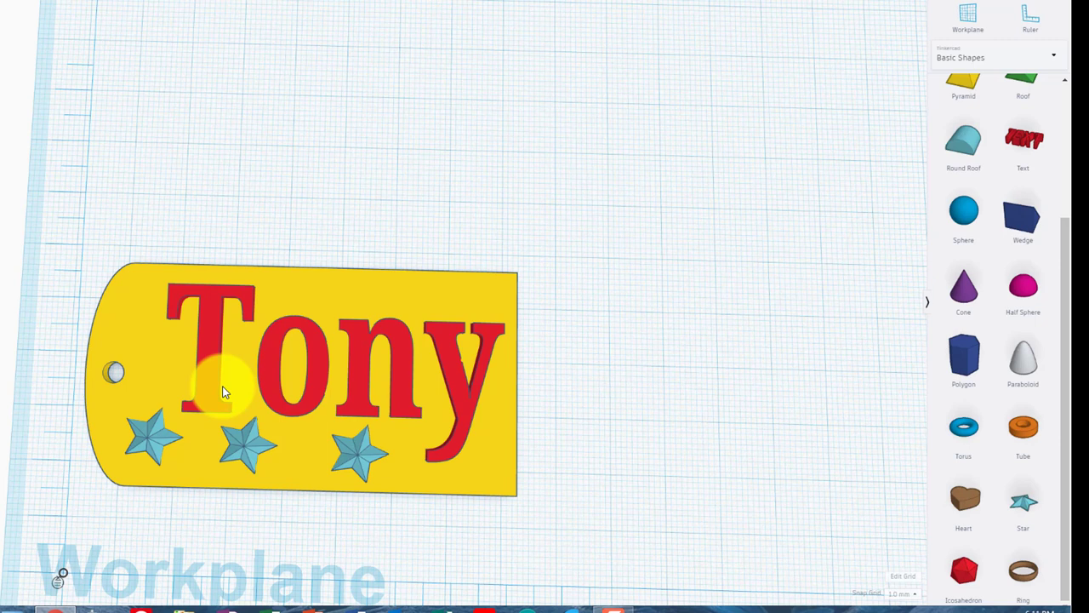
{"action": "mouse_move", "coordinate": [259, 395]}
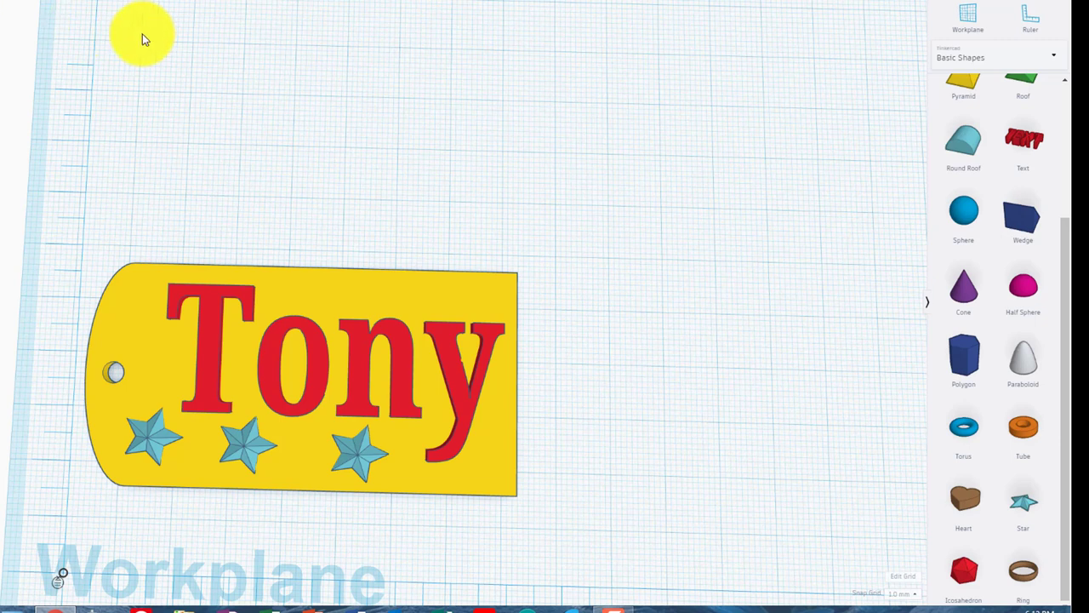
{"action": "mouse_move", "coordinate": [371, 44]}
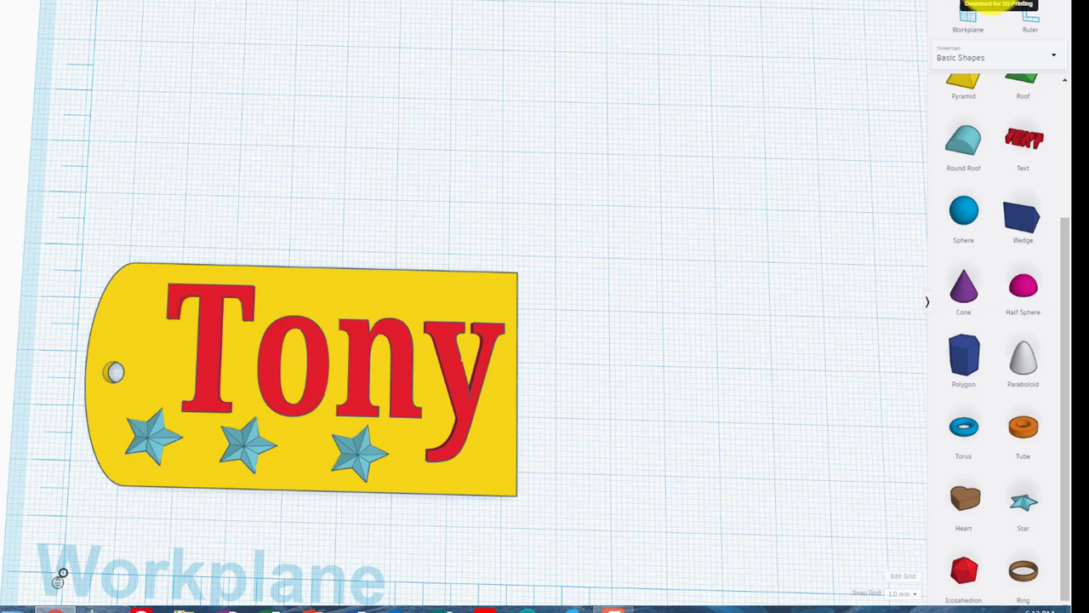
- Export the badge design as an STL file for 3D printing
{"action": "left_click", "coordinate": [997, 3]}
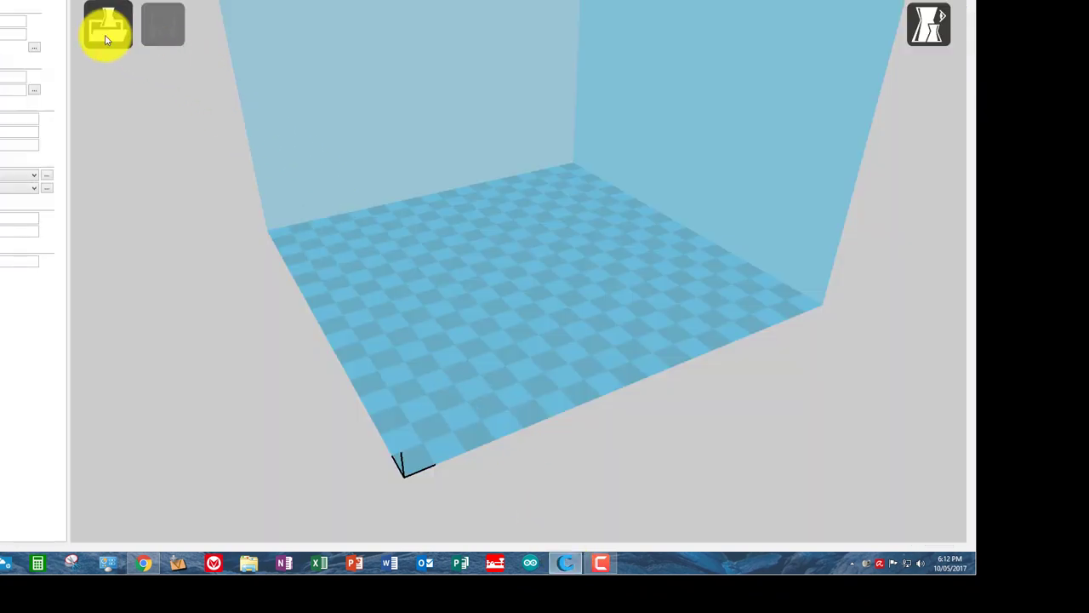
- Load Tony Name Badge.stl from Downloads onto the Cura build plate
{"action": "left_click", "coordinate": [107, 25]}
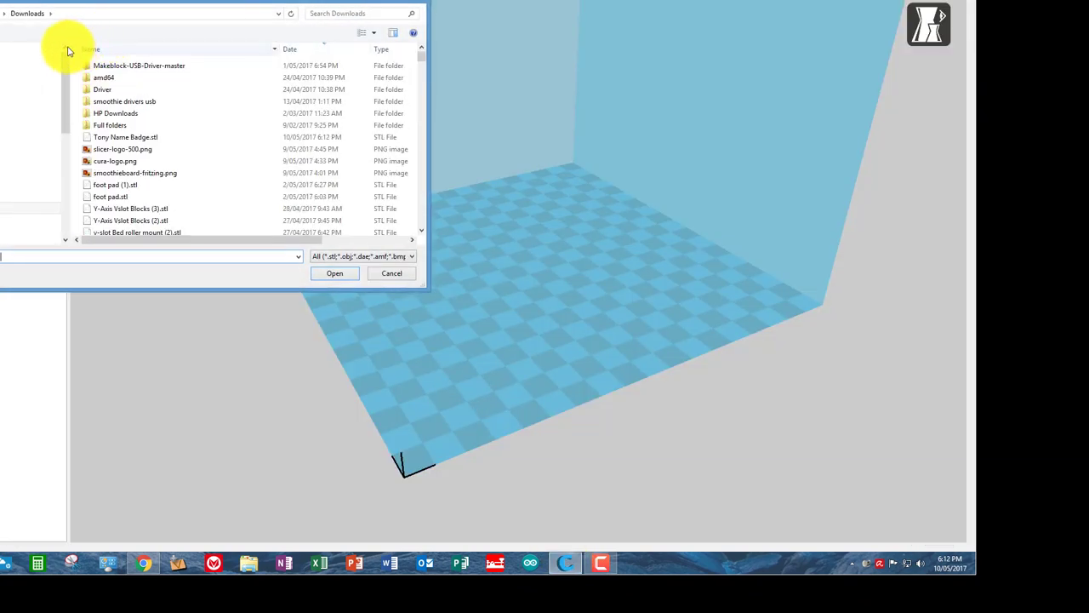
{"action": "left_click", "coordinate": [126, 136]}
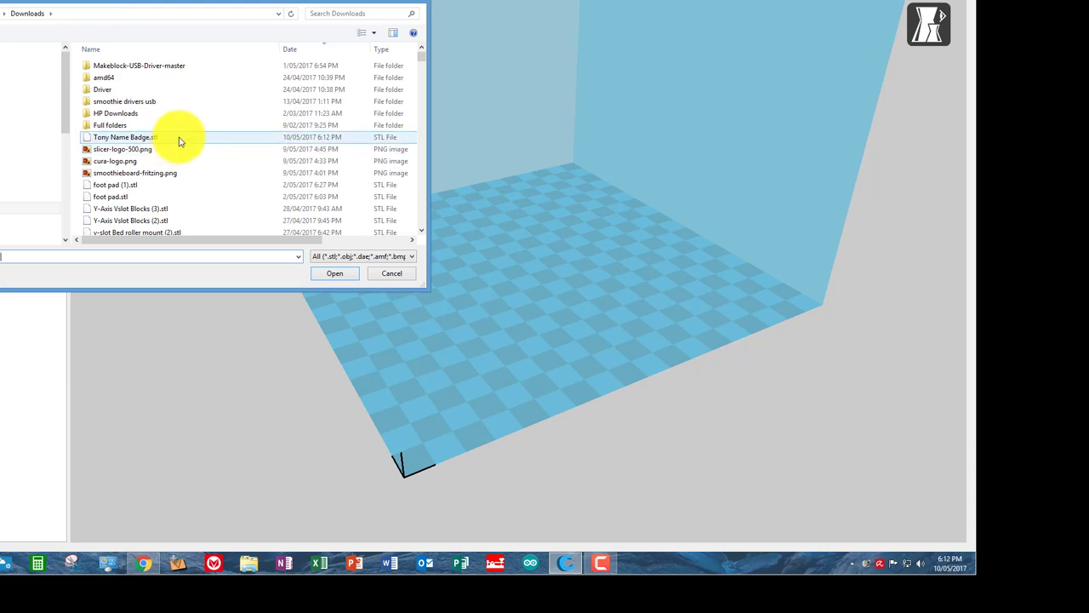
{"action": "left_click", "coordinate": [126, 136]}
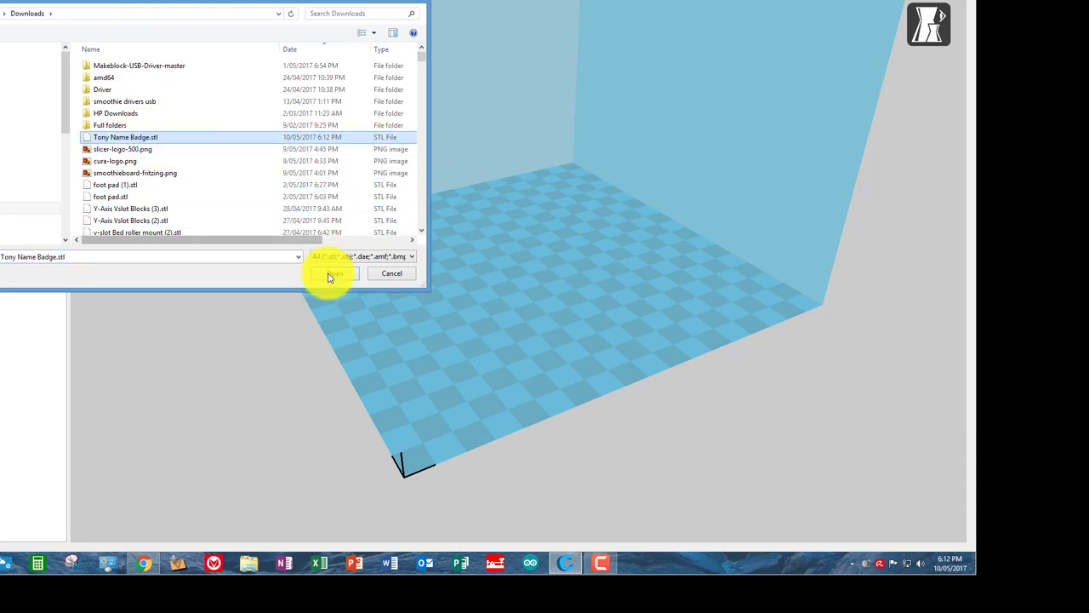
{"action": "left_click", "coordinate": [332, 272]}
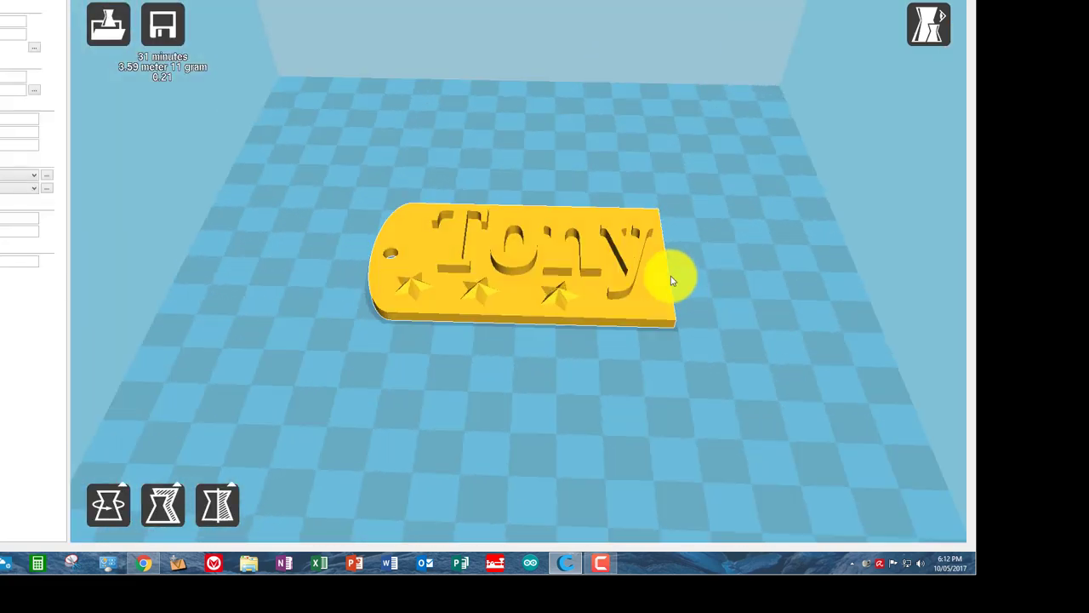
- Orbit the view to inspect the badge from above, the side and the front
{"action": "left_click_drag", "start_coordinate": [672, 281], "coordinate": [672, 375]}
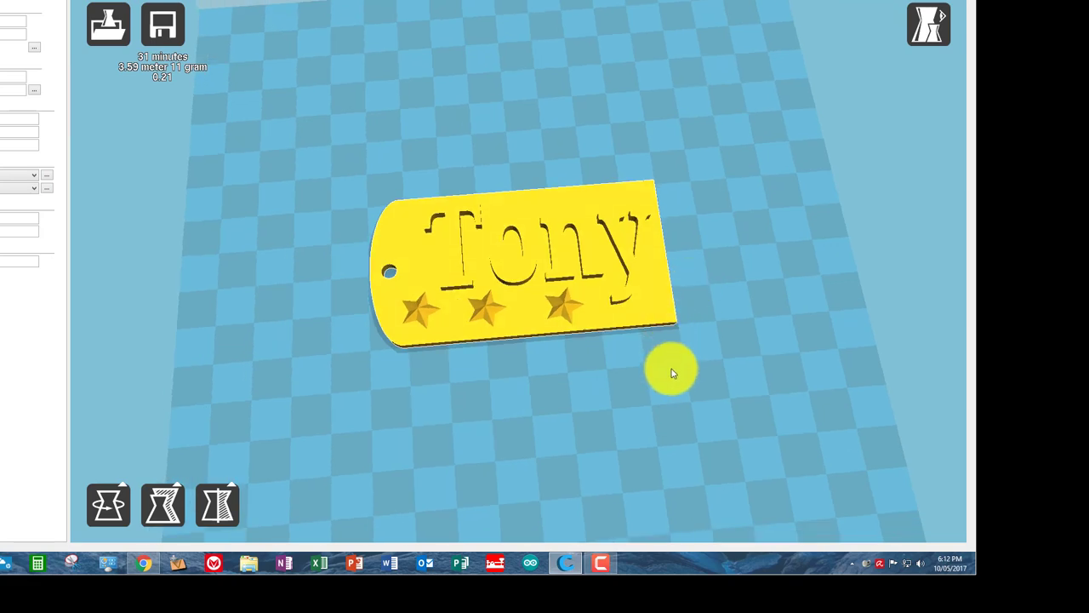
{"action": "left_click_drag", "start_coordinate": [672, 374], "coordinate": [638, 360]}
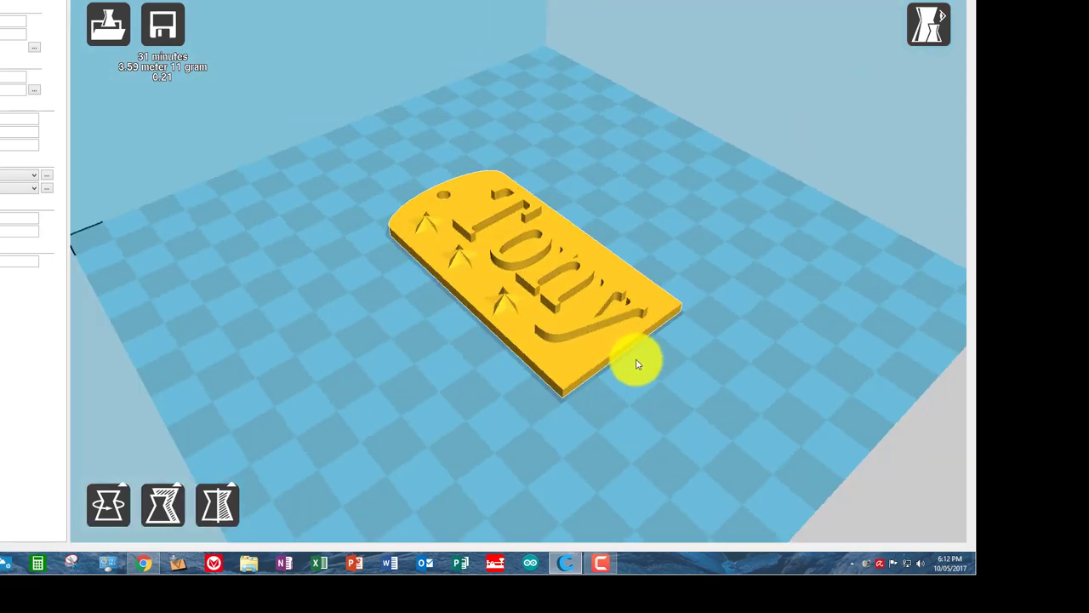
{"action": "left_click_drag", "start_coordinate": [633, 360], "coordinate": [667, 360]}
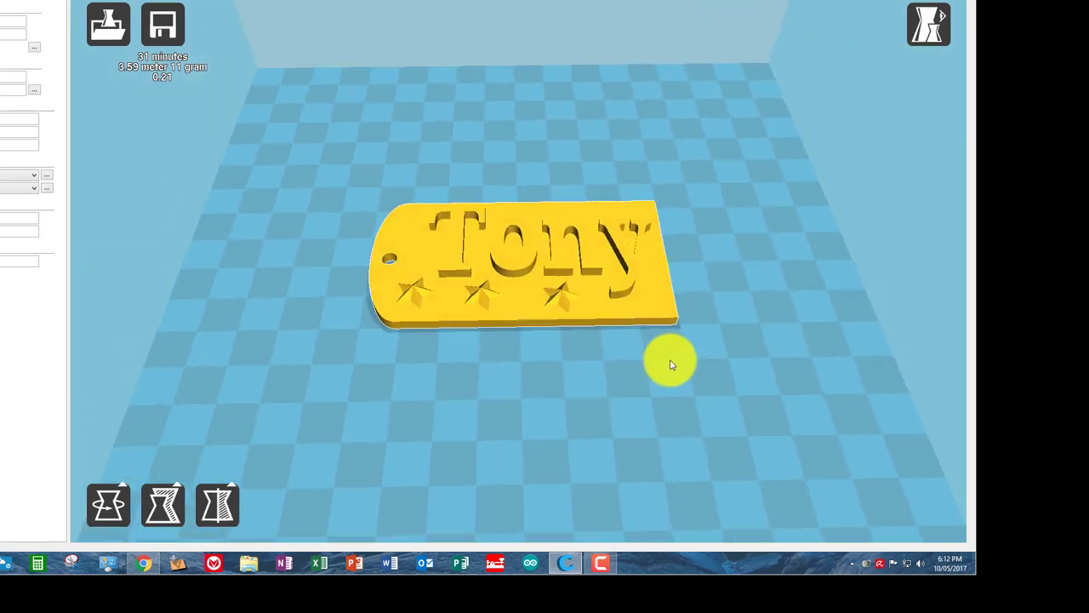